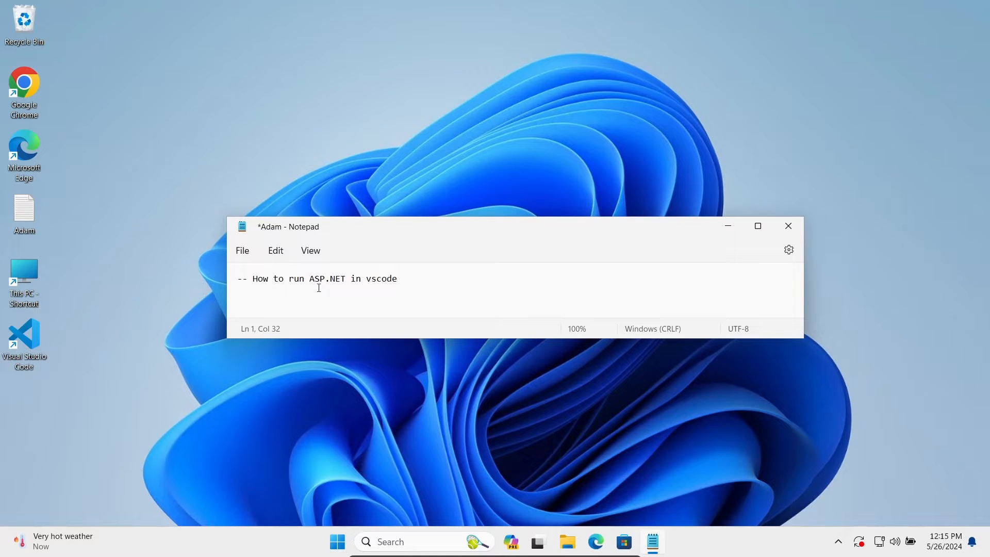
mouse_move(463, 171)
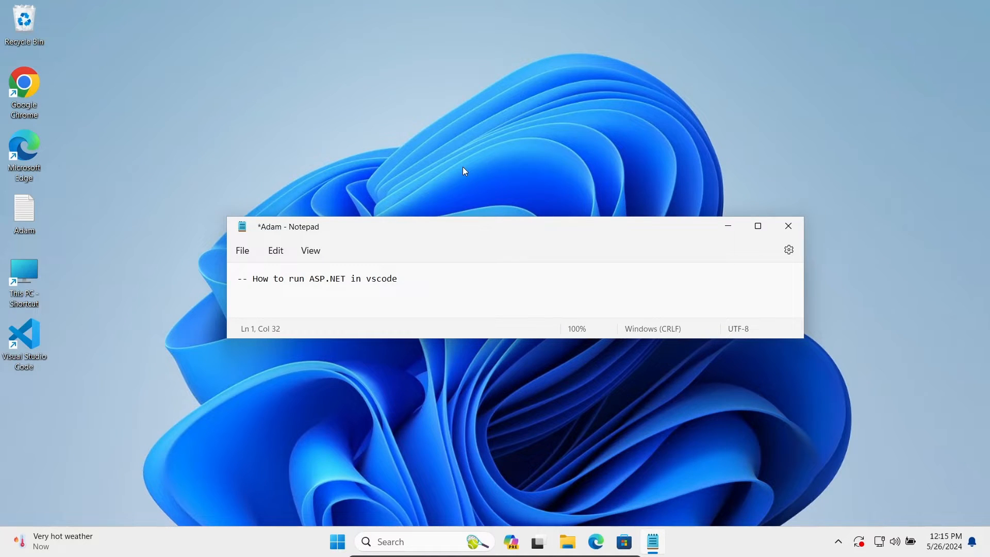
mouse_move(376, 299)
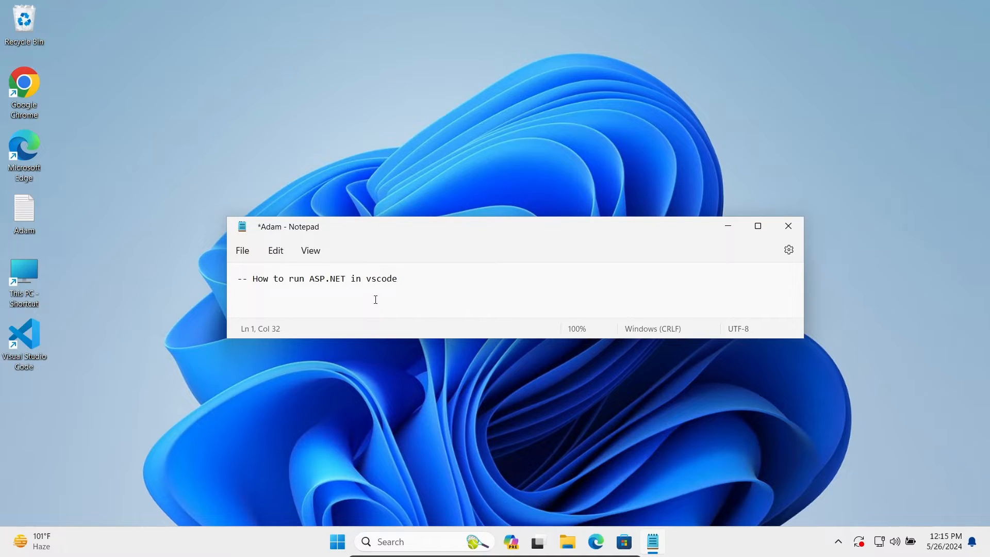
mouse_move(664, 518)
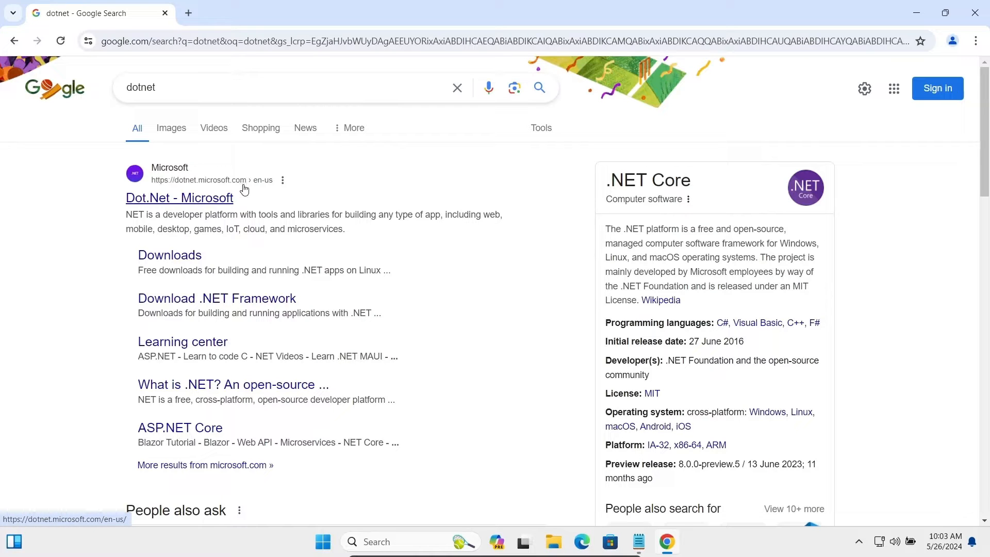
- Download the .NET 8.0 SDK Windows x64 installer from the official .NET site in Chrome
click(183, 197)
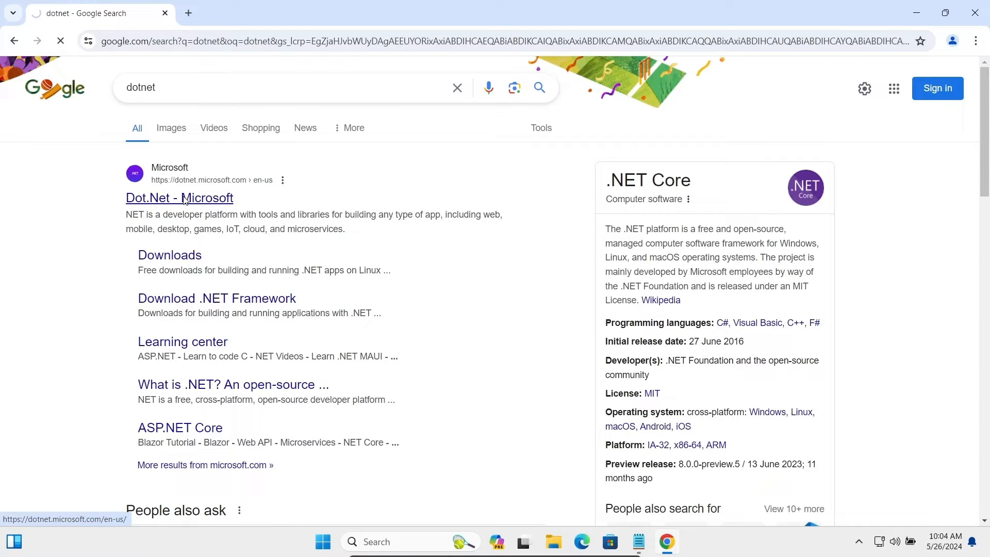
click(179, 198)
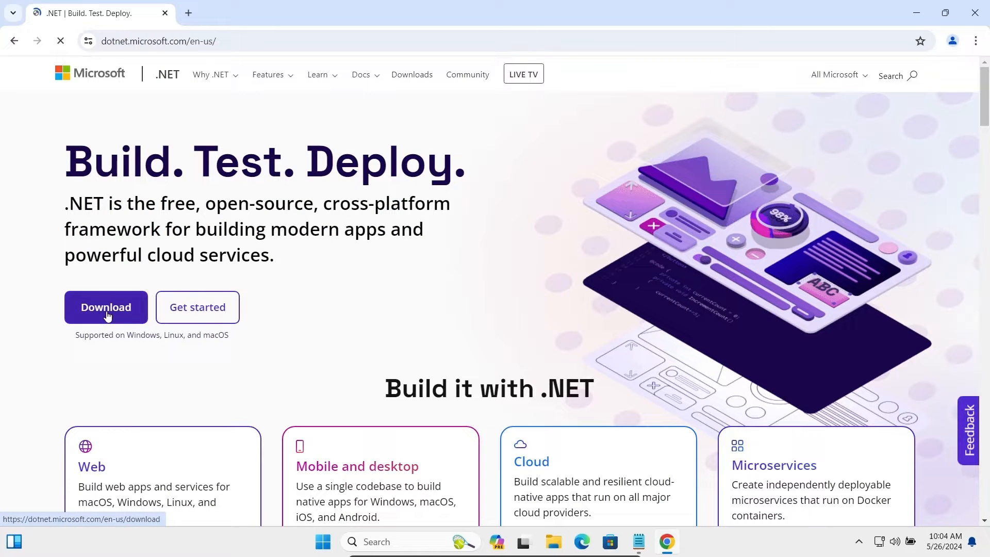
click(105, 307)
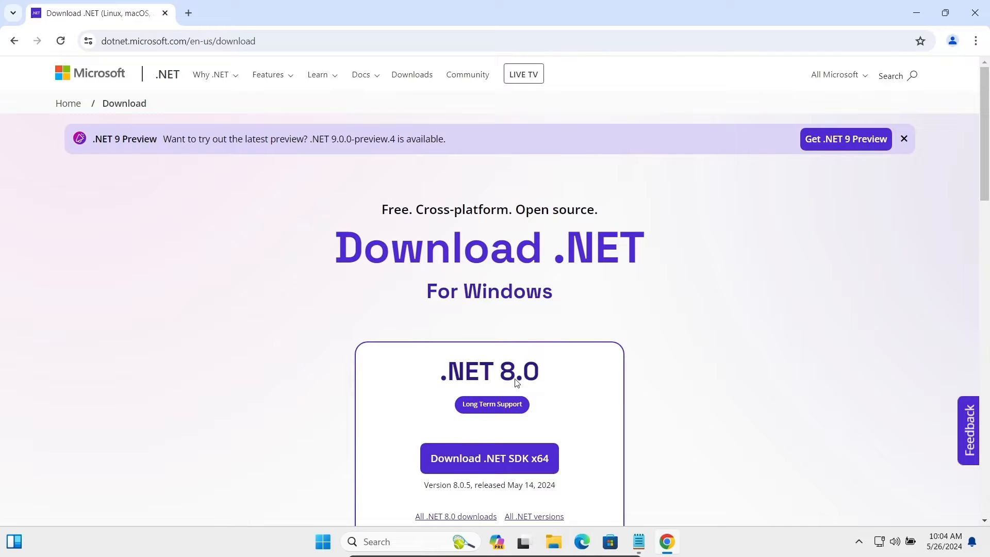
mouse_move(543, 377)
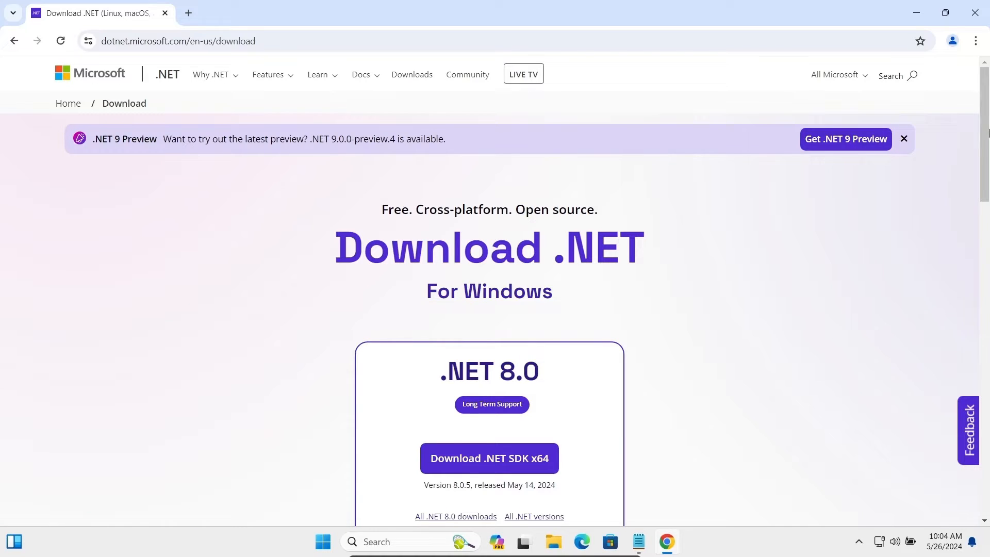
scroll(down, 3)
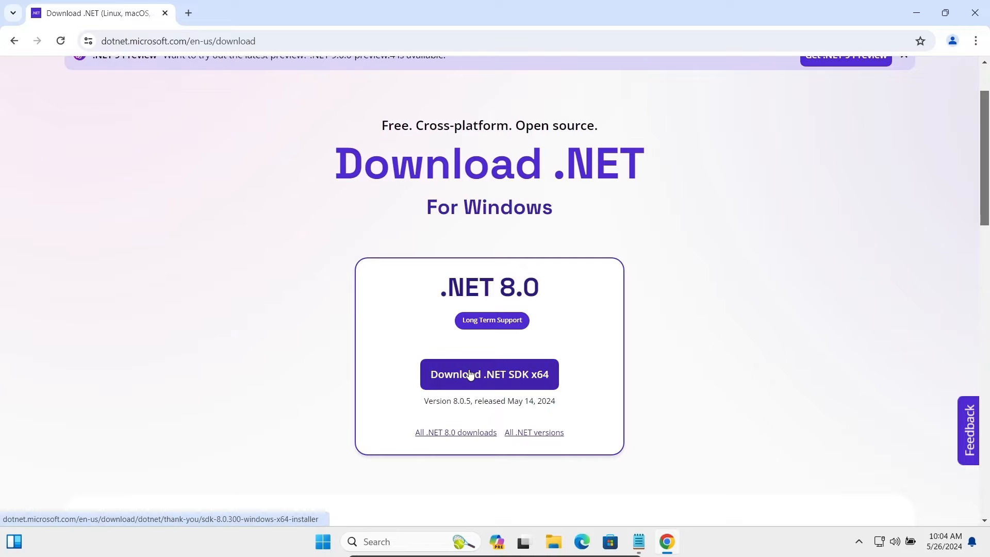
click(489, 375)
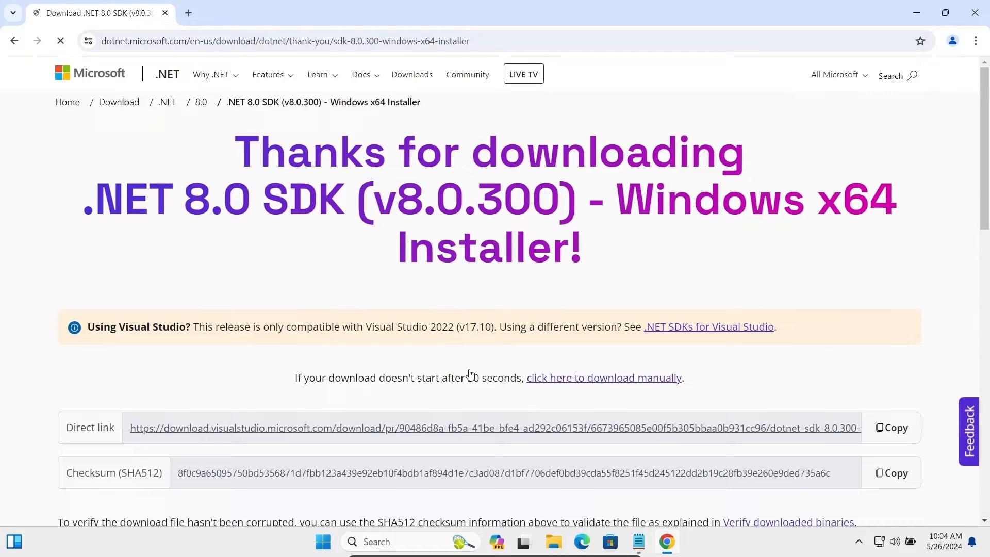
click(928, 40)
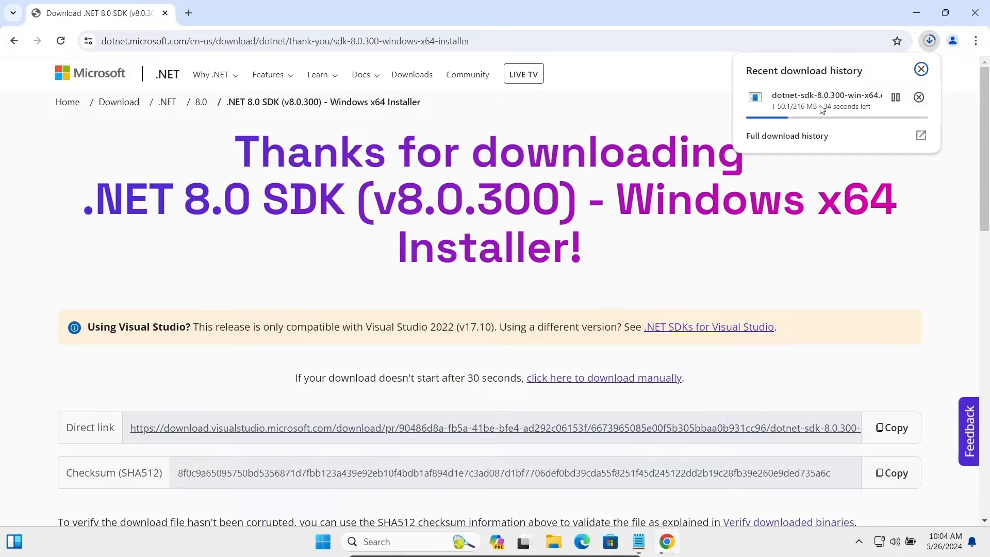
mouse_move(849, 135)
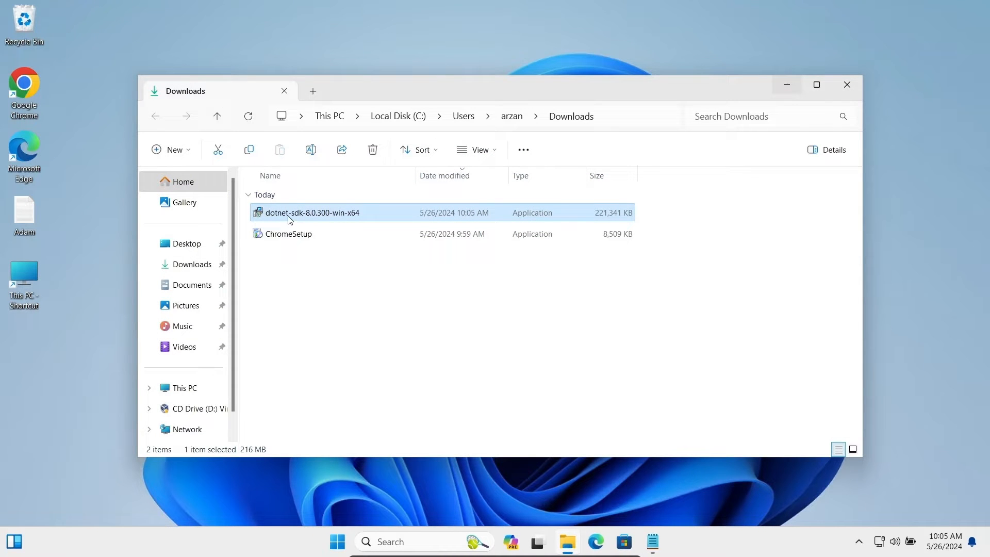
mouse_move(290, 219)
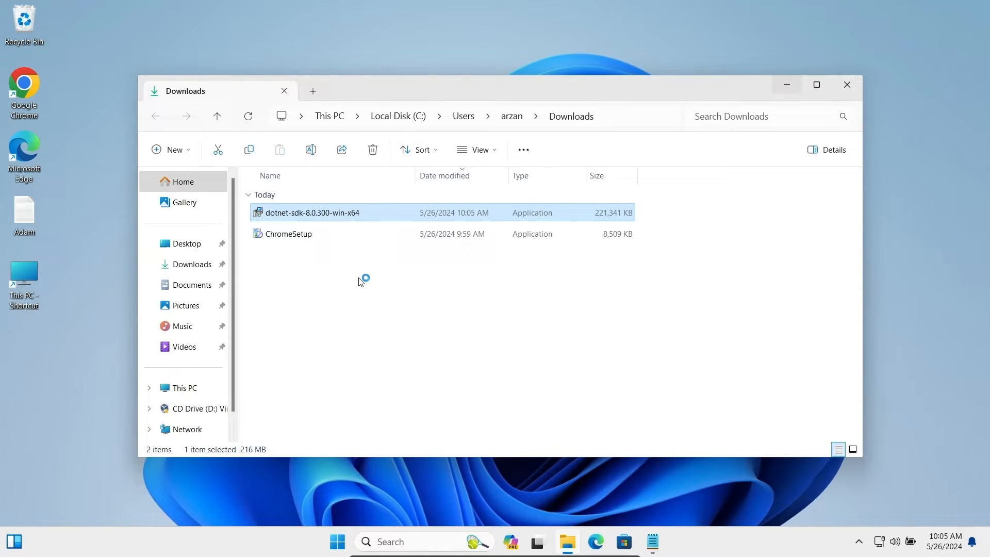
- Run the downloaded .NET SDK 8.0.300 installer, allow UAC, and close it after success
double_click(313, 212)
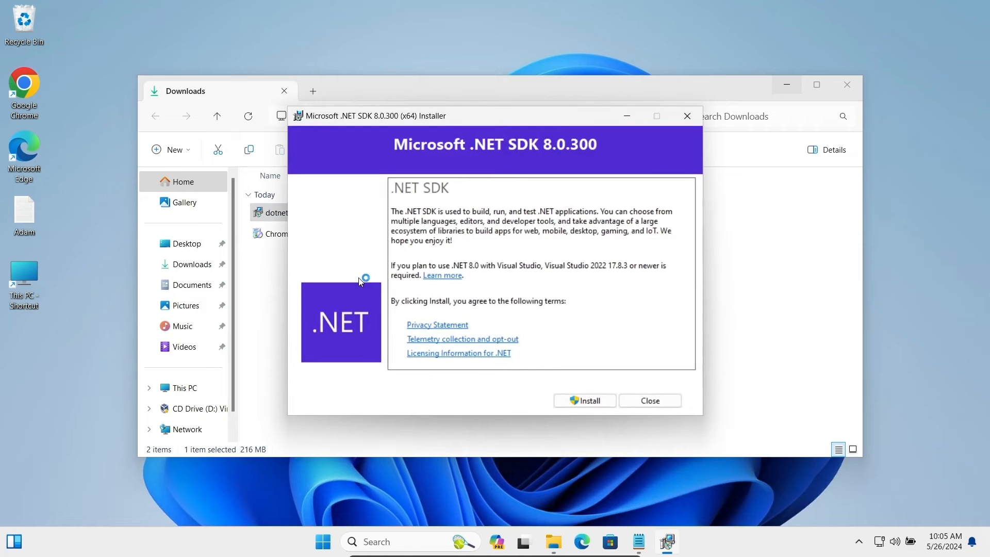
mouse_move(431, 162)
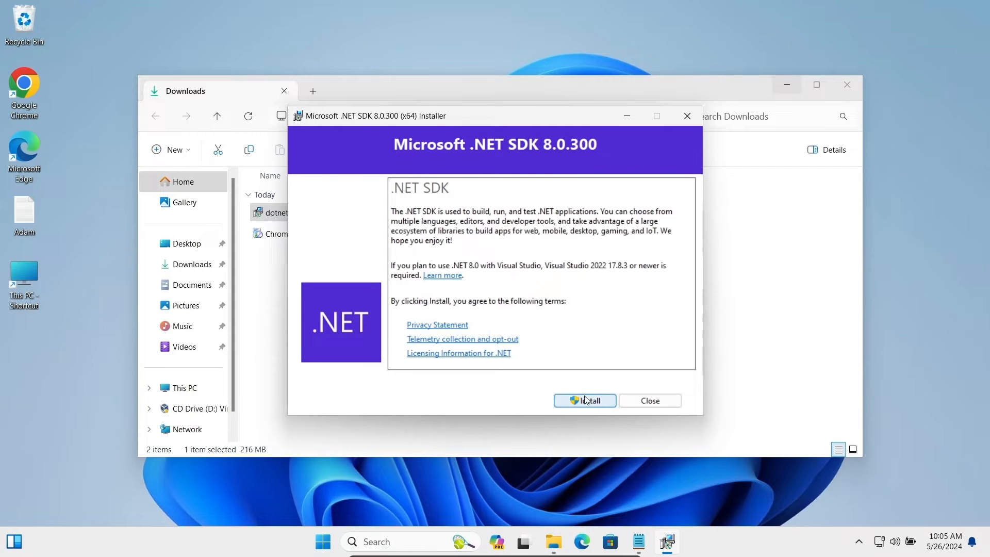
click(584, 401)
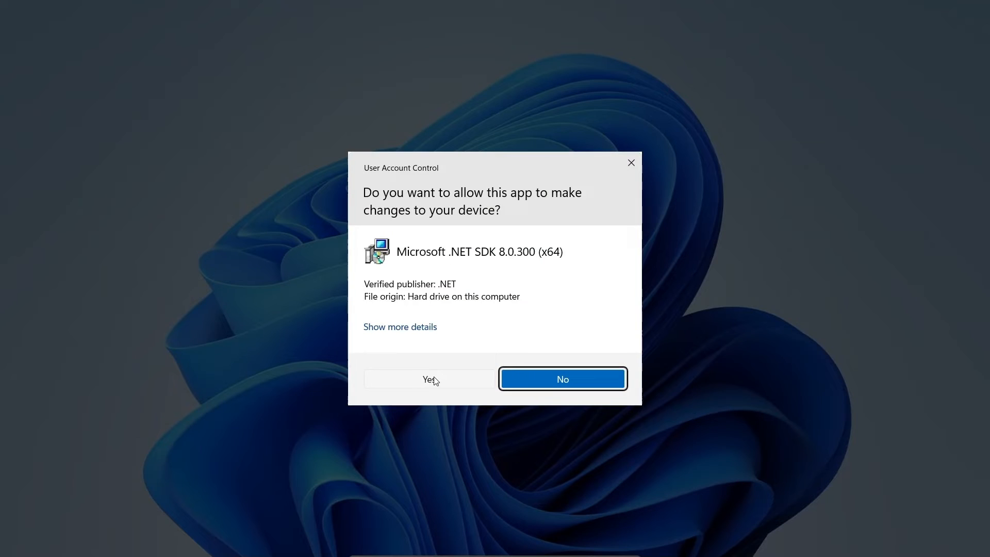
click(428, 379)
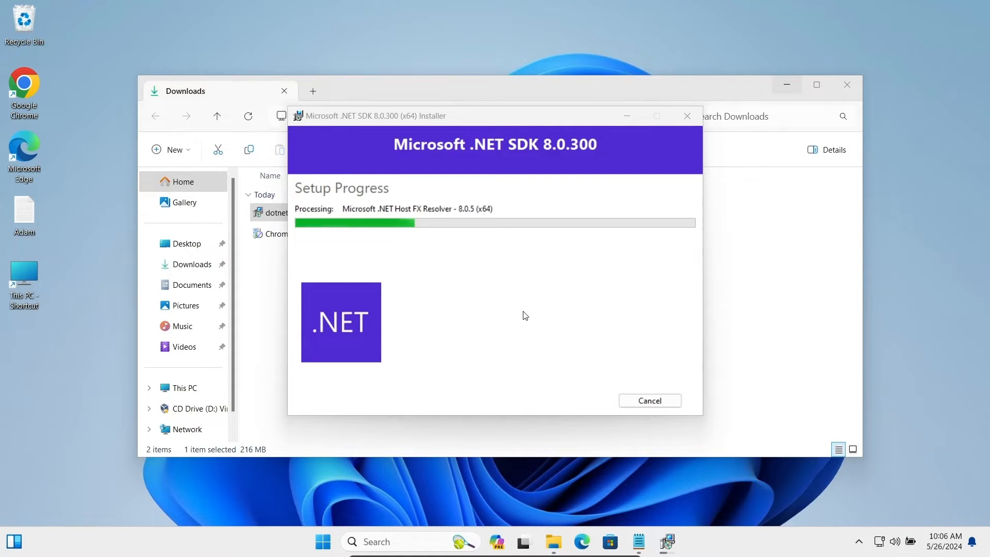
mouse_move(390, 240)
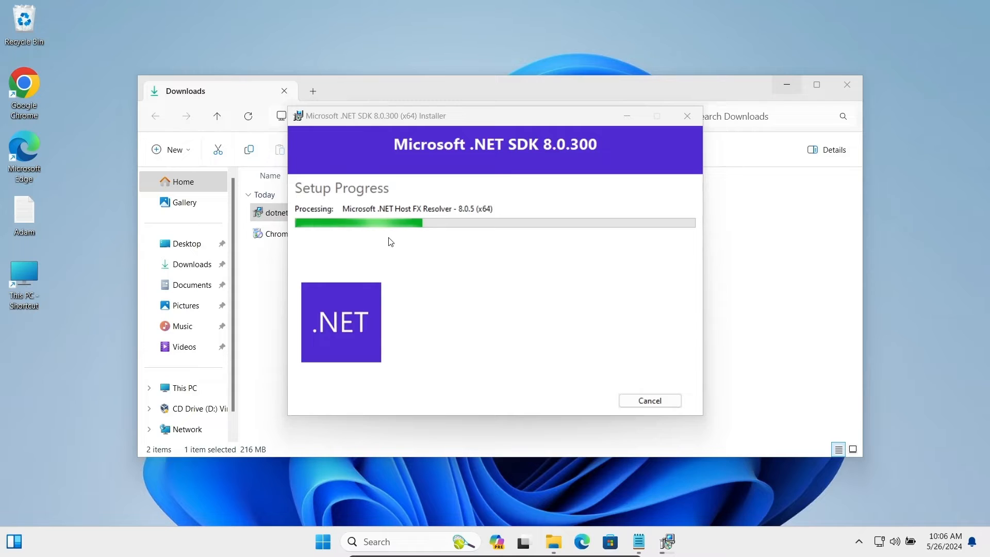
mouse_move(387, 239)
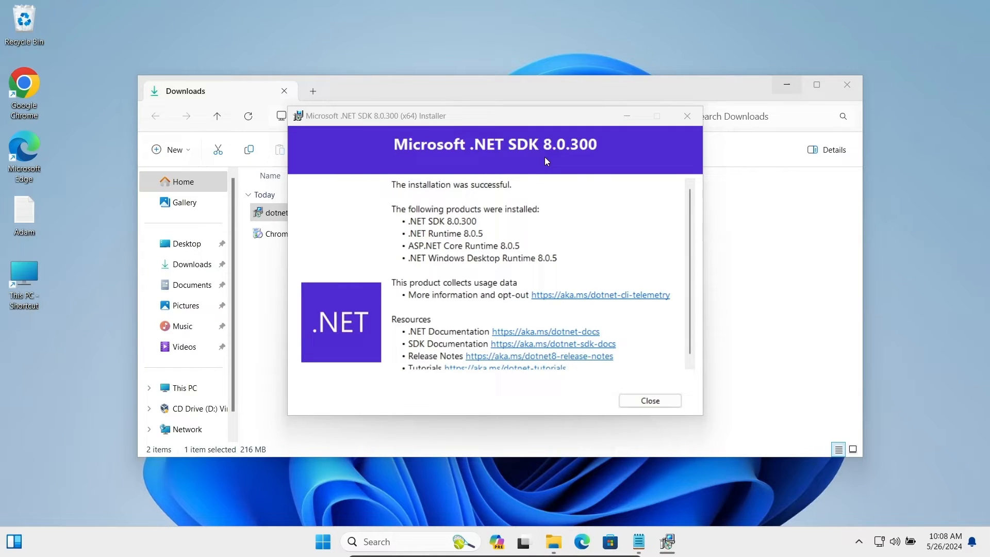
mouse_move(423, 199)
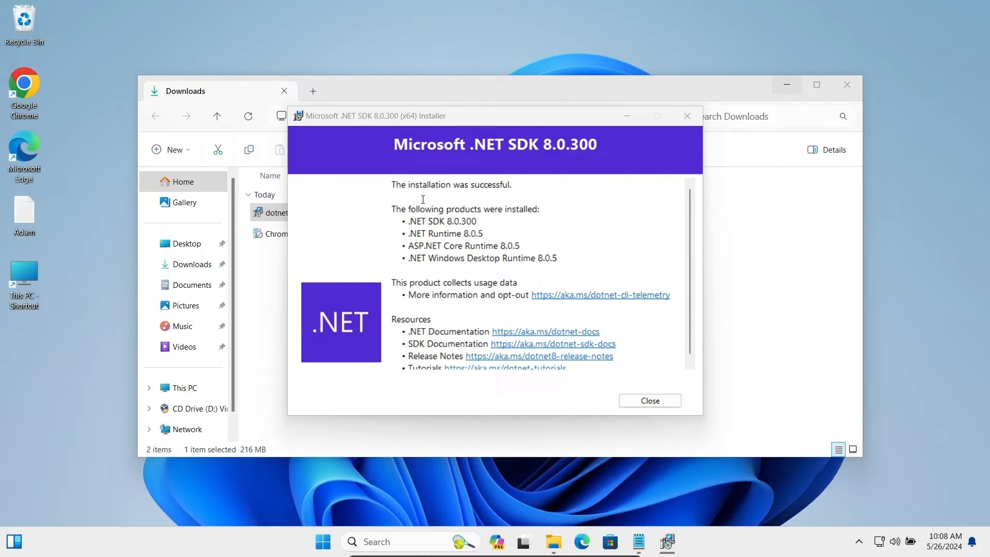
mouse_move(637, 385)
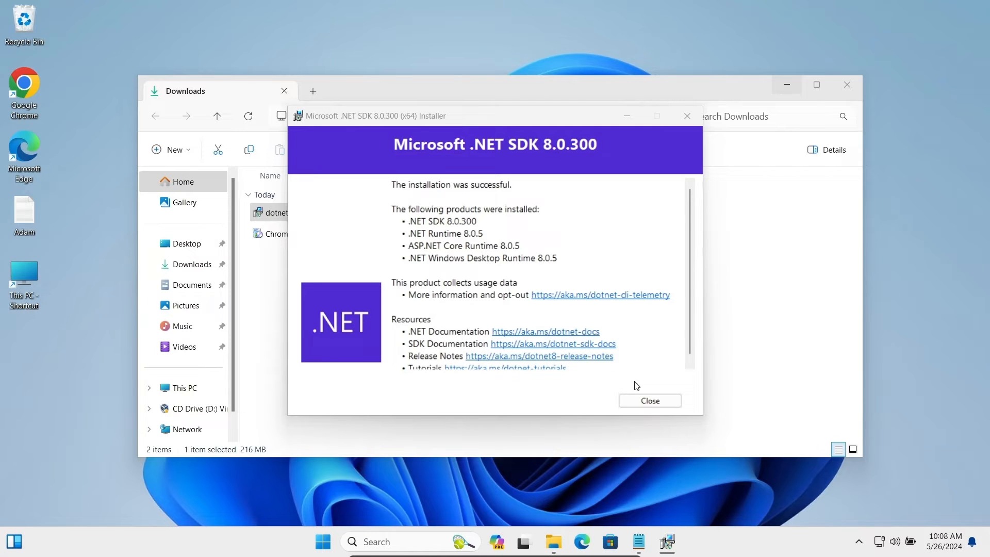
click(650, 400)
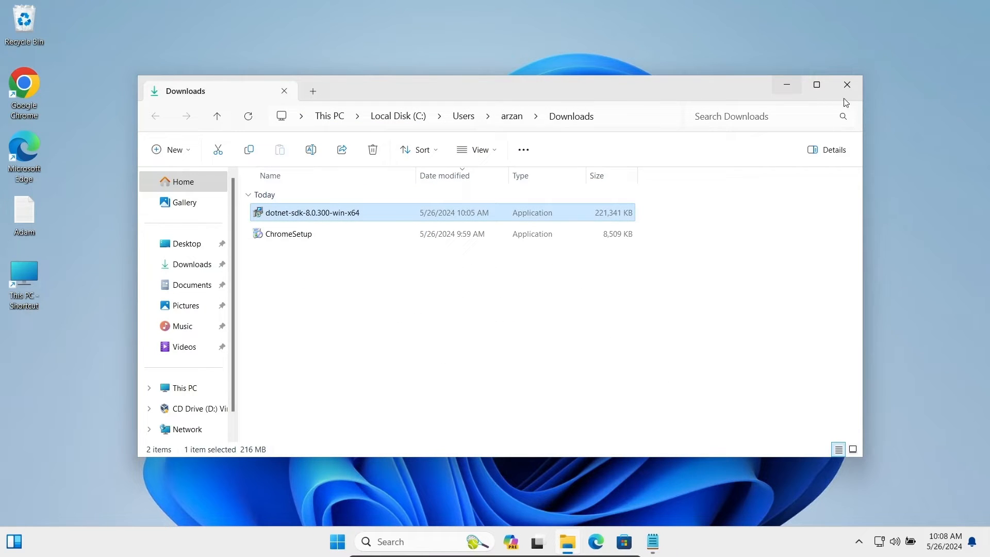
- Launch Command Prompt and run dotnet --version to verify the installed SDK
click(846, 84)
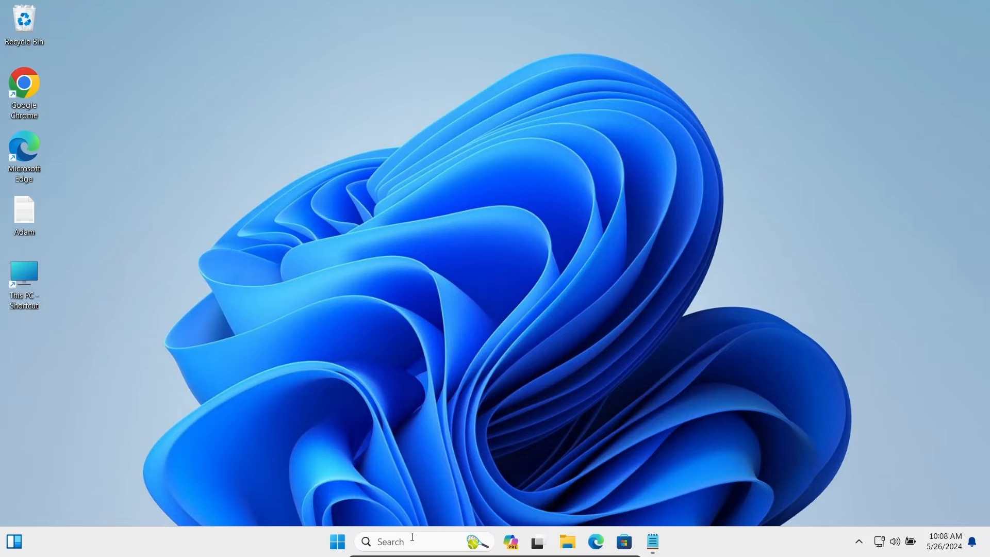
text(cmd)
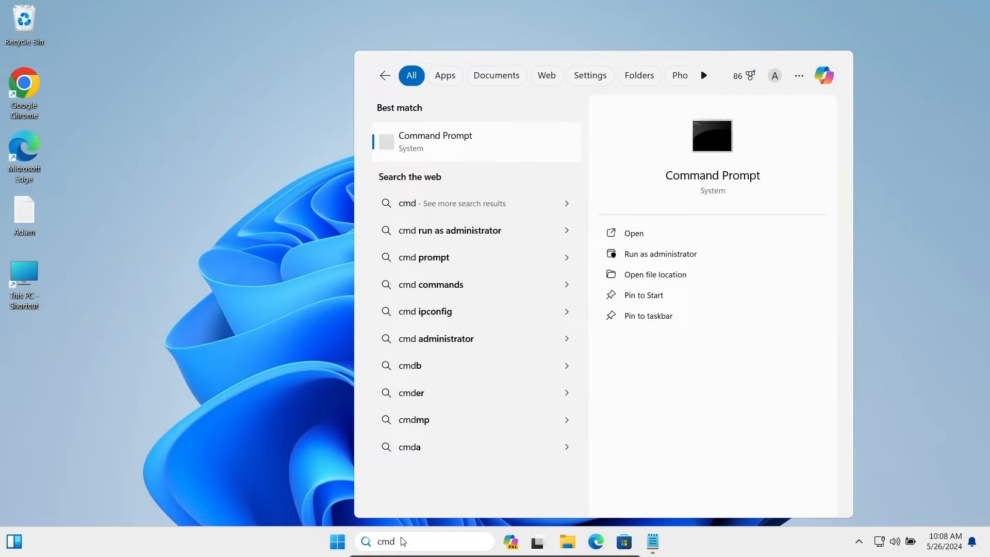
click(435, 142)
text(d)
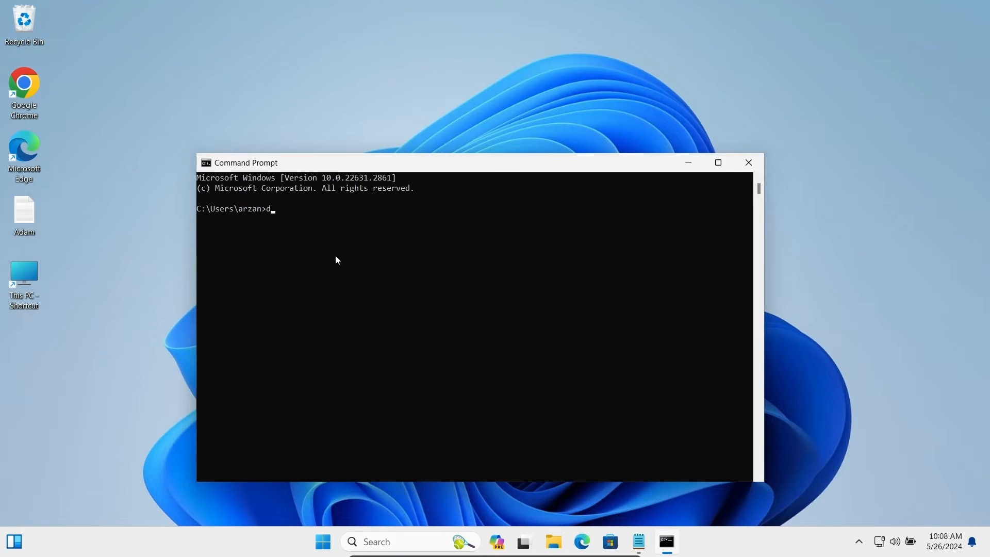
text(otnet --ve)
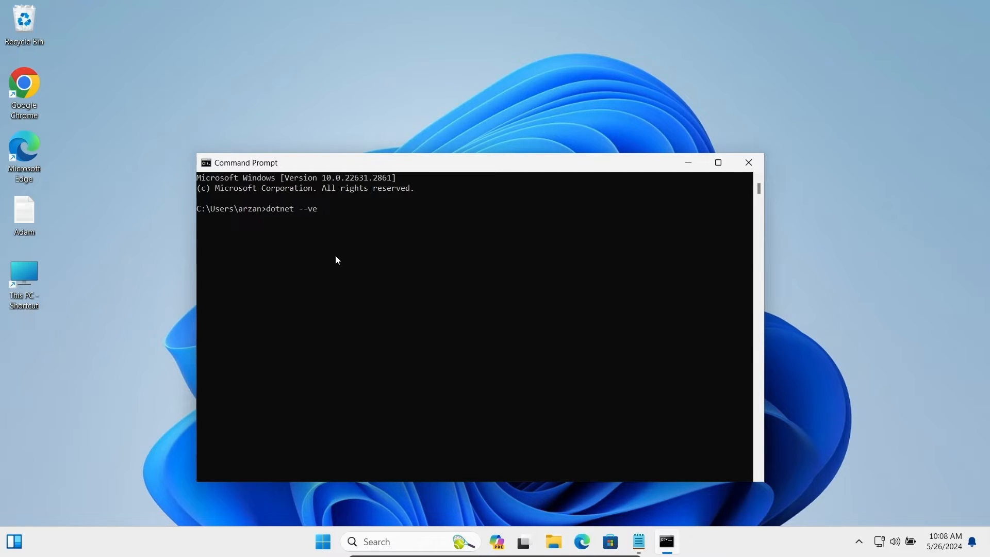
key(Enter)
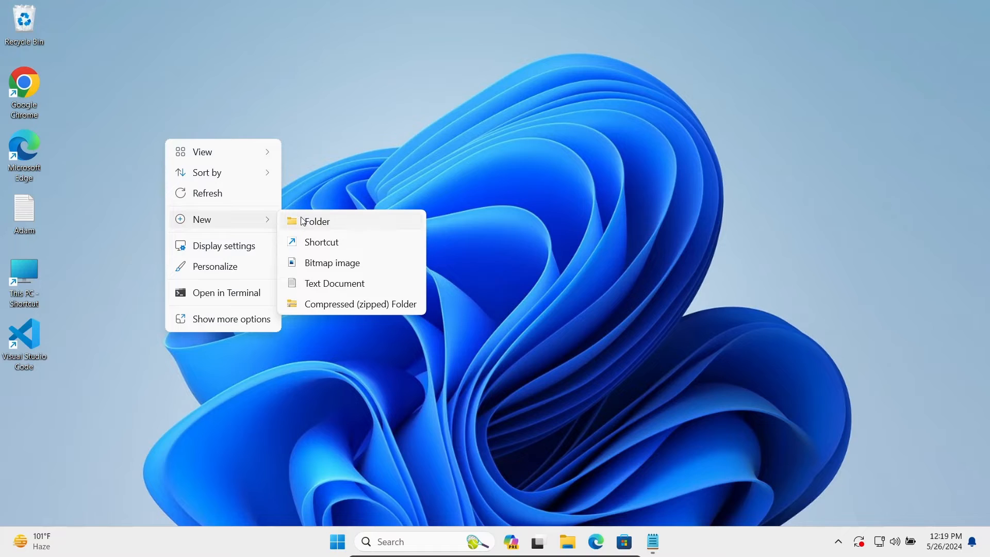
- Create a new desktop folder named DotnetApp
click(315, 221)
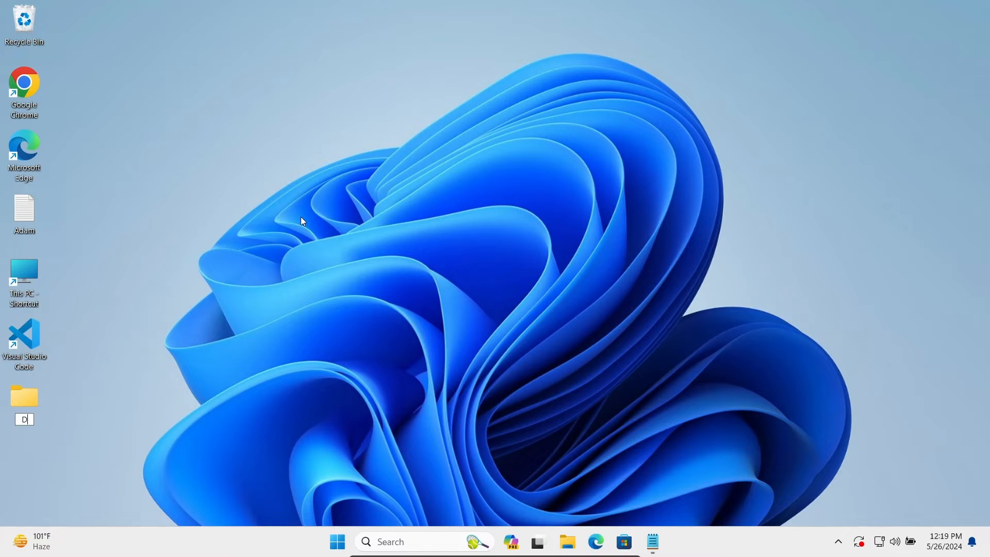
text(otnetApp)
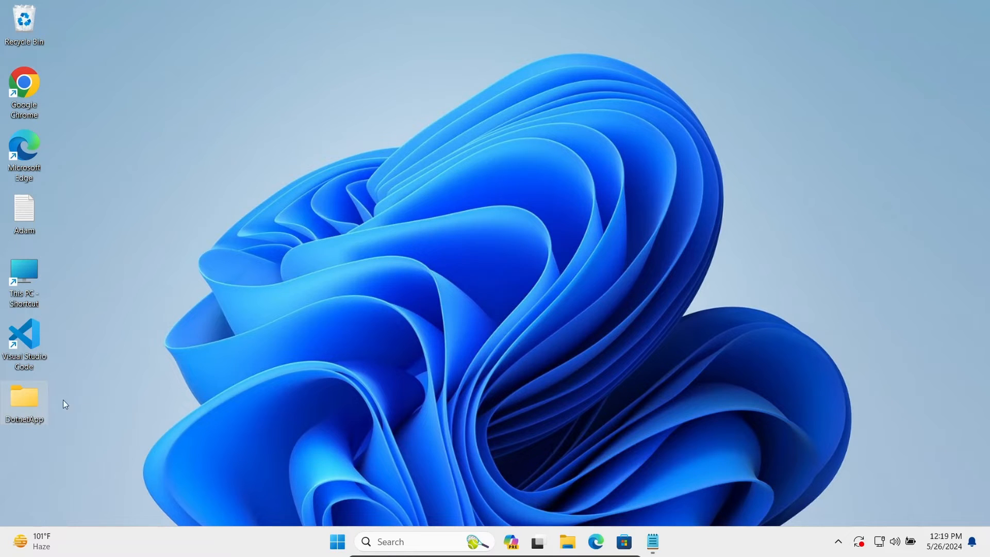
mouse_move(28, 406)
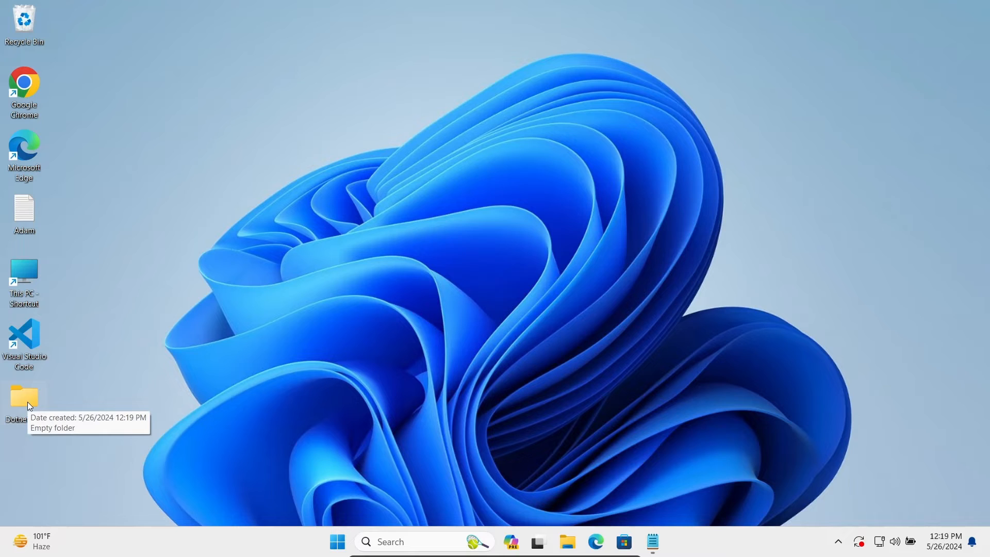
mouse_move(23, 352)
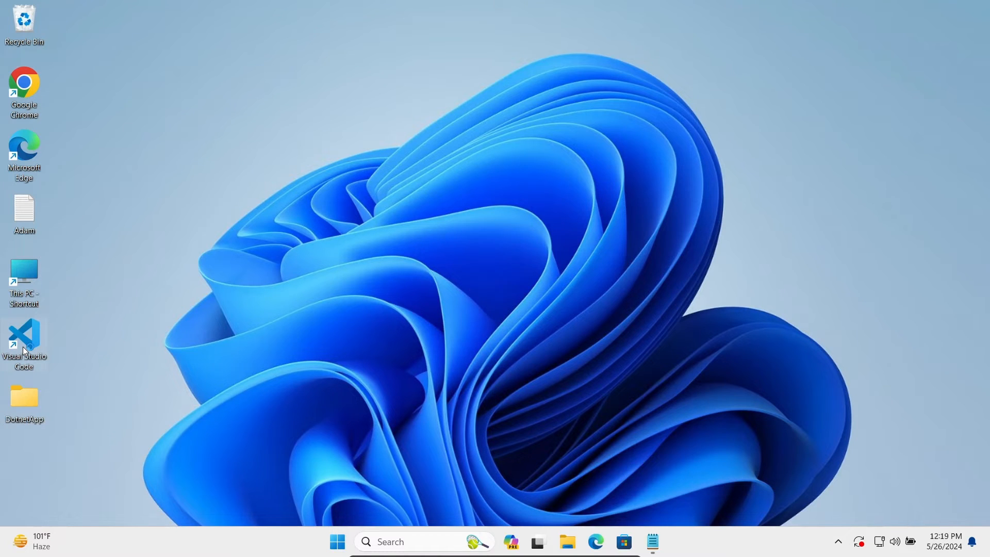
mouse_move(24, 341)
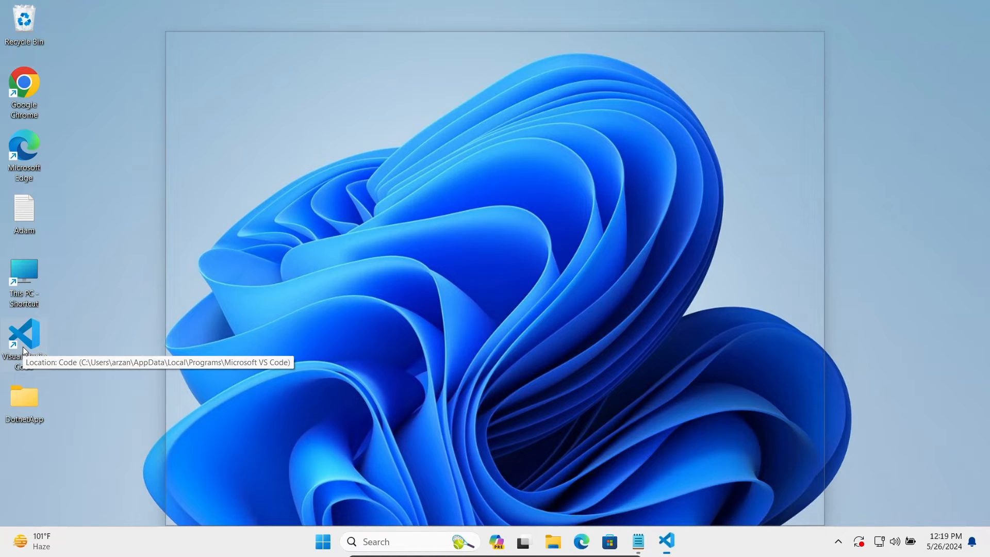
- Launch VS Code, open DotnetApp as a trusted workspace, maximize, and show Extensions
double_click(24, 334)
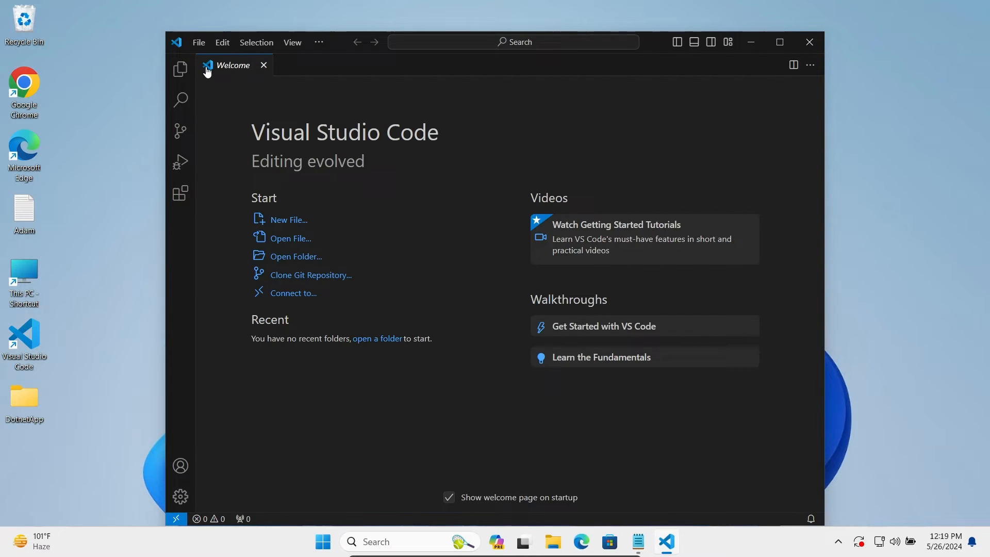
click(199, 42)
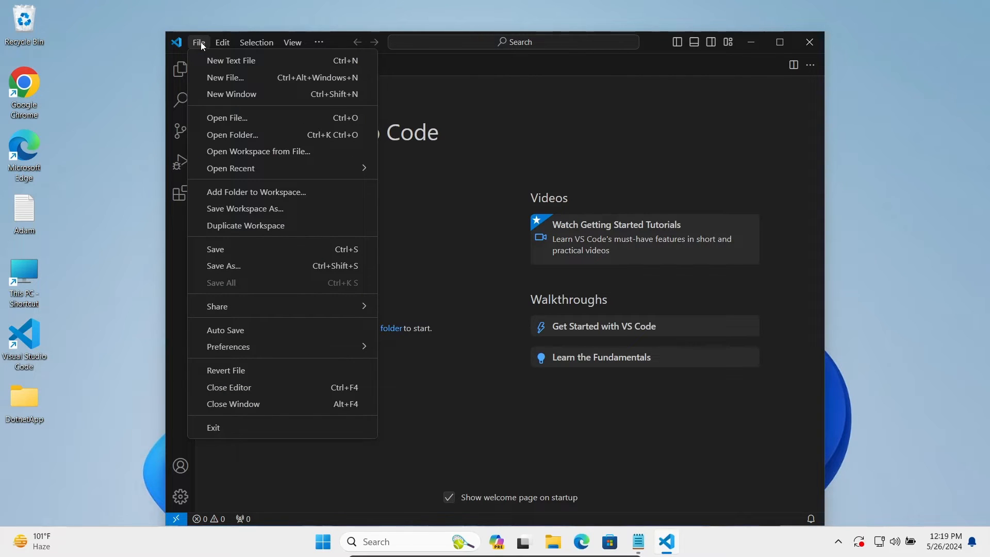
mouse_move(240, 136)
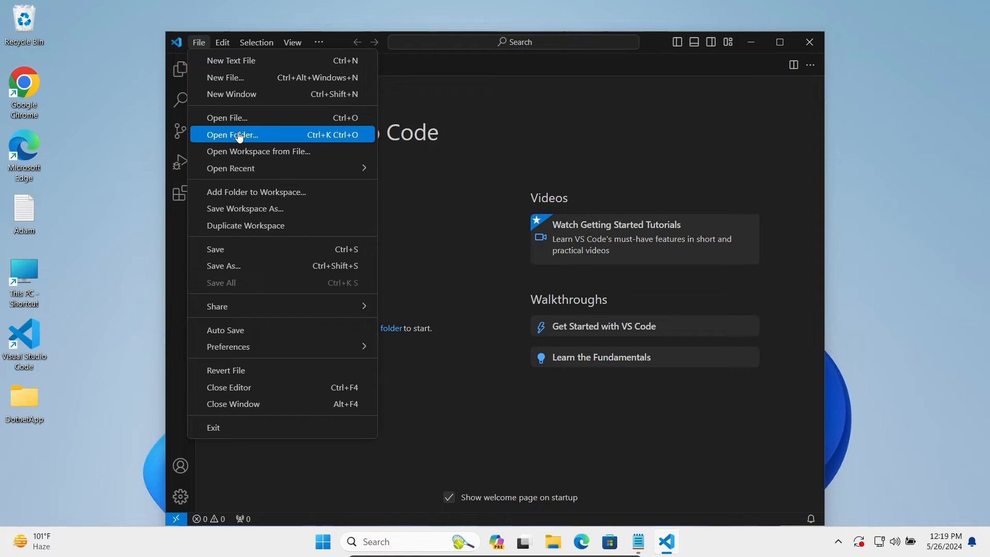
click(232, 135)
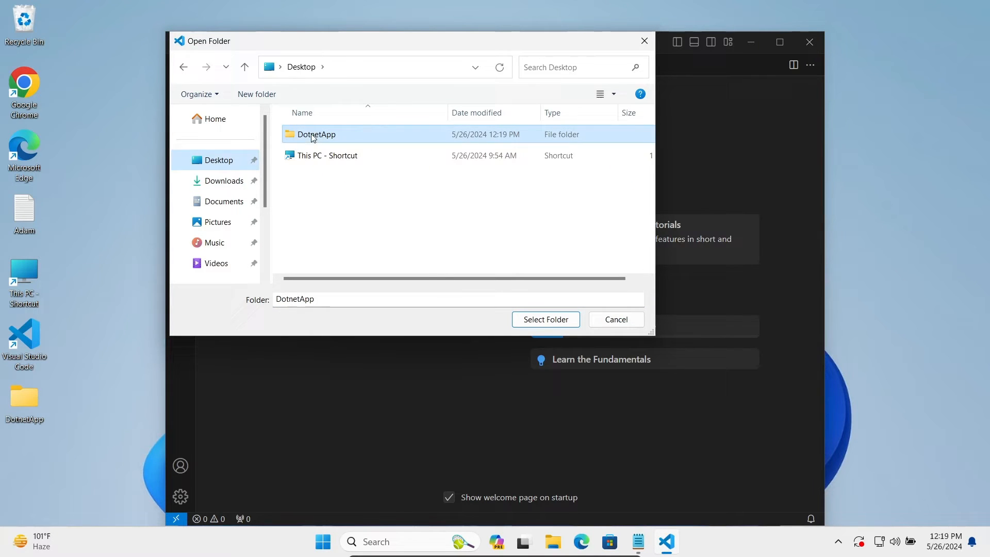
click(545, 319)
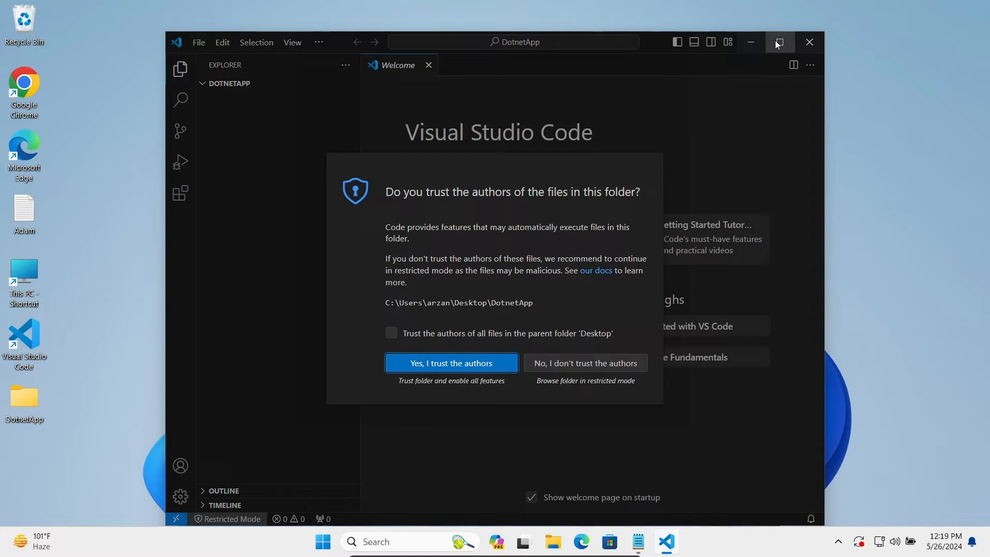
click(451, 363)
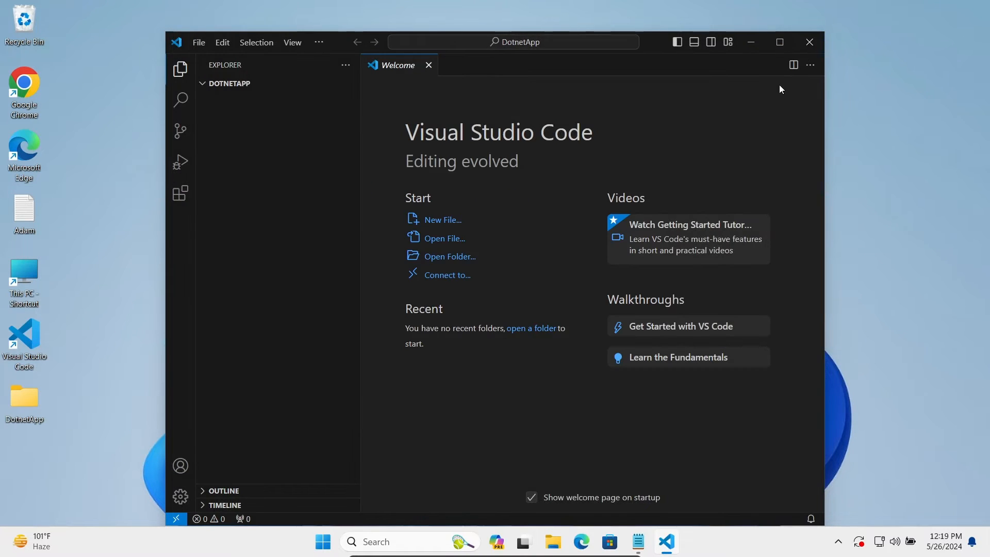
click(779, 42)
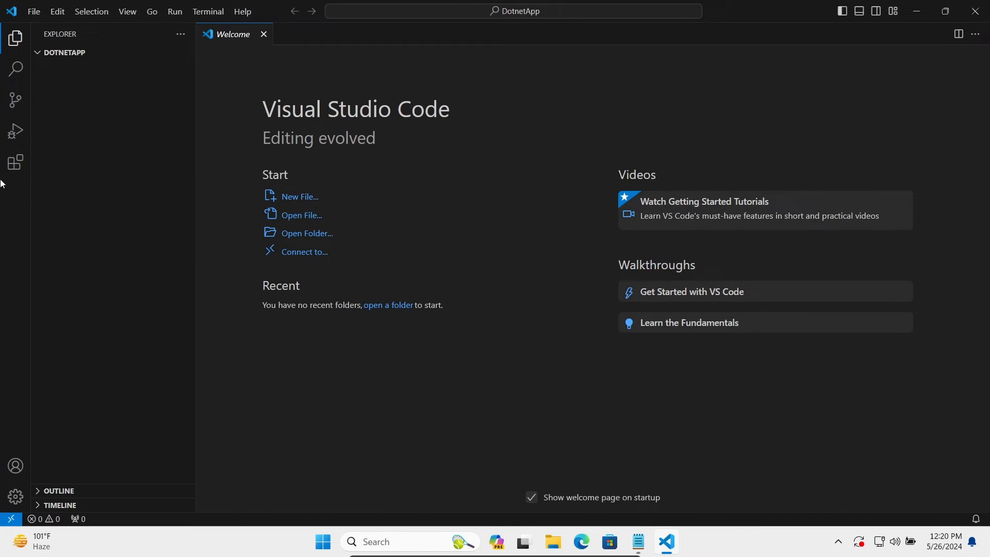
click(15, 163)
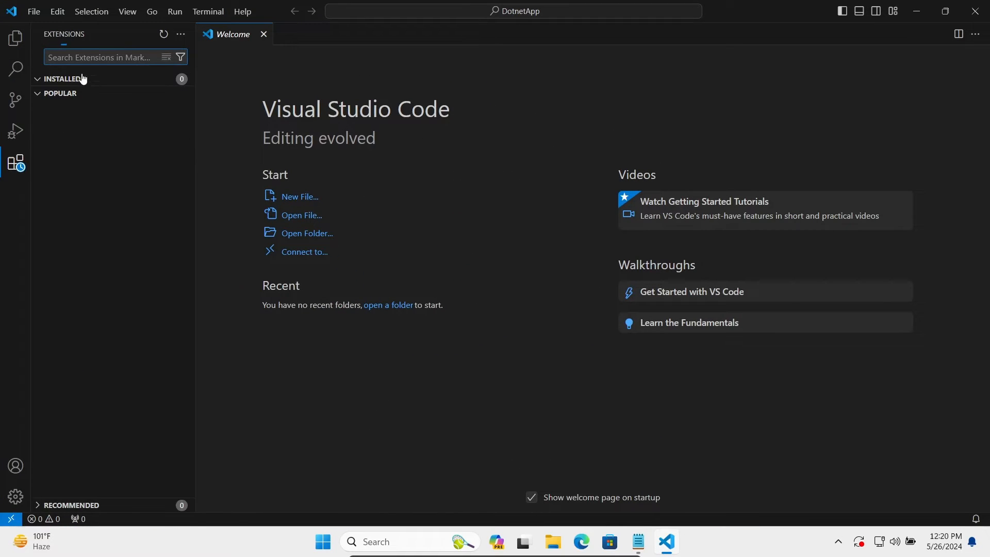
- Search the marketplace for c# and install the C# Dev Kit and C# extensions
text(c)
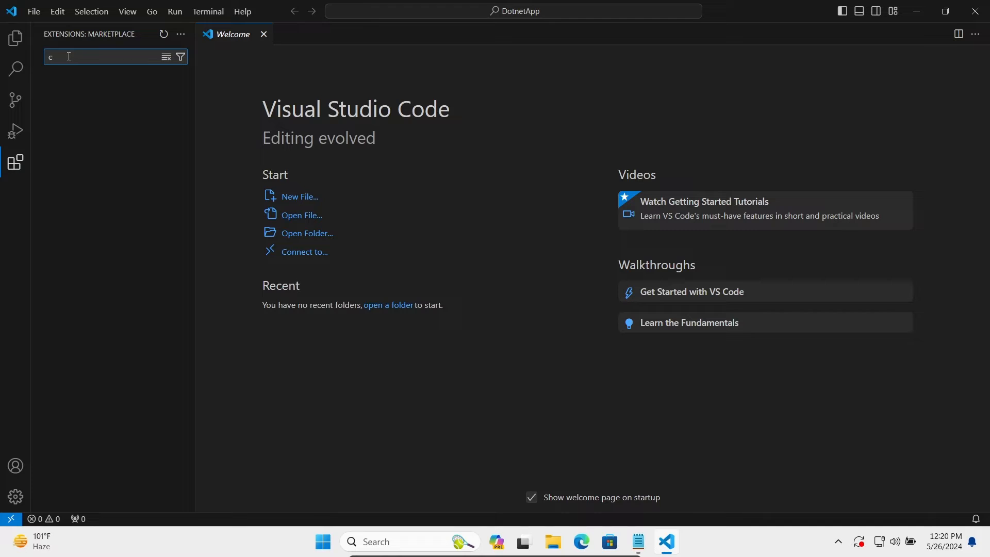
text(#)
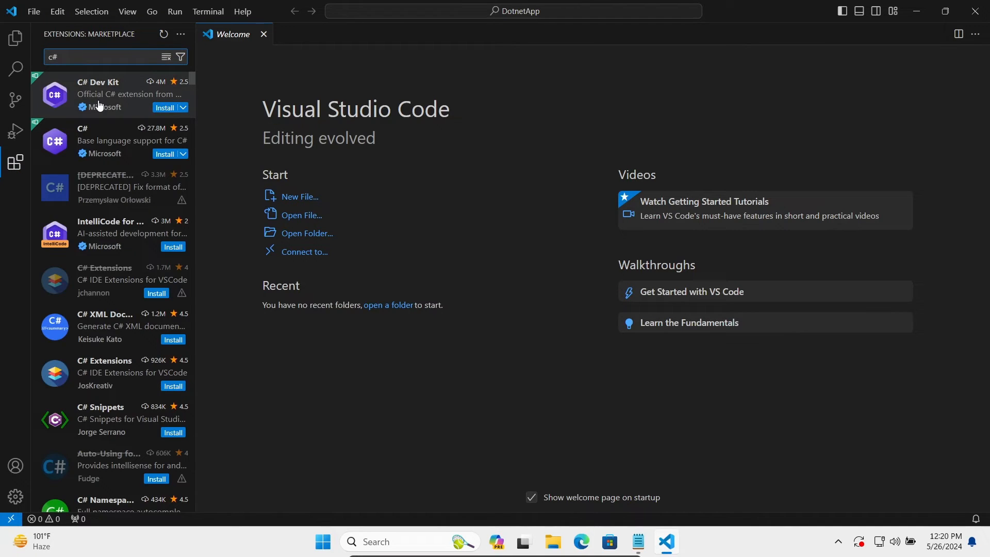
click(114, 94)
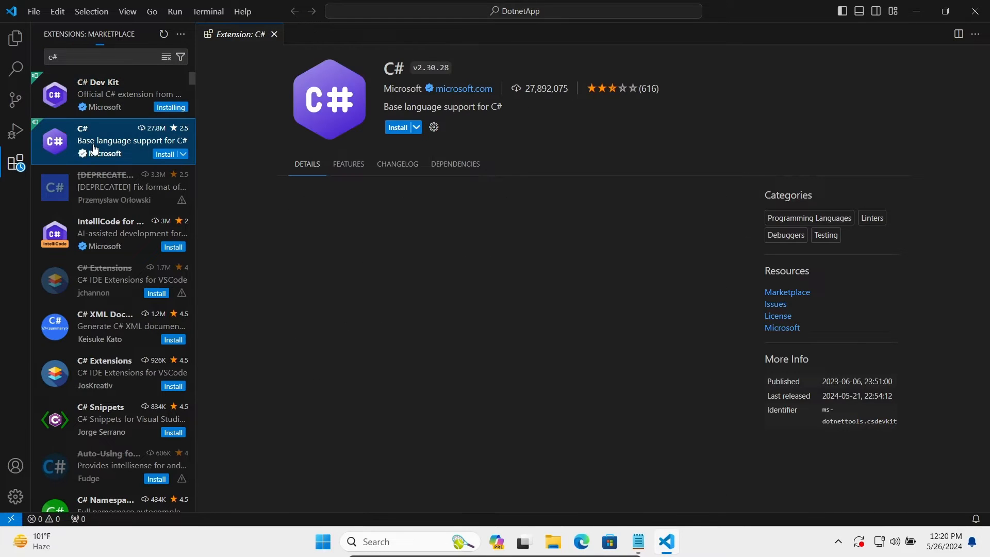
click(397, 127)
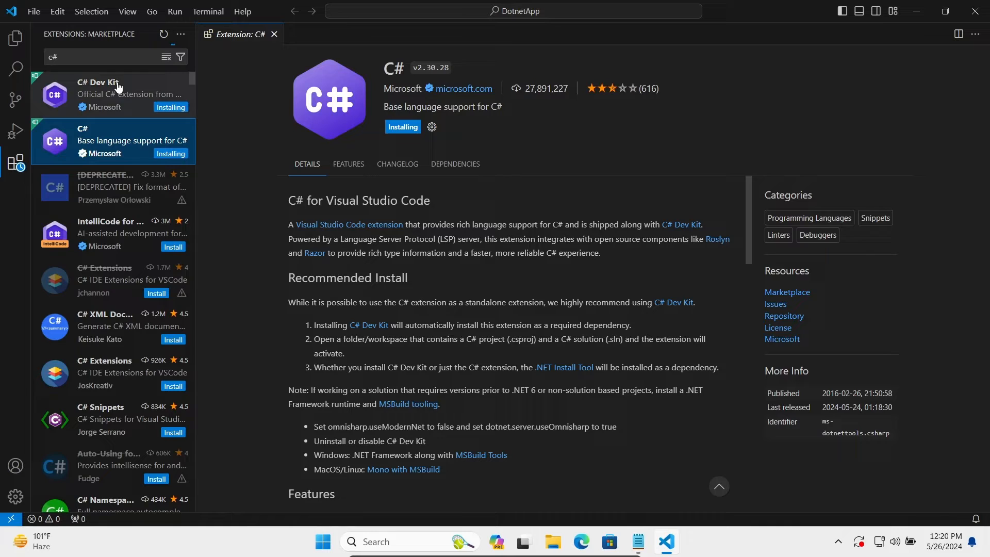
mouse_move(119, 172)
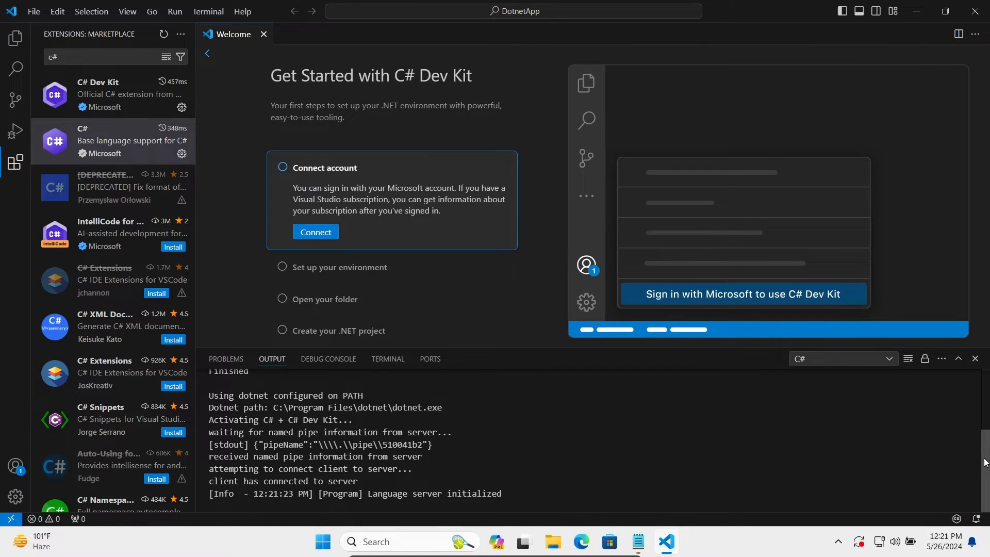
scroll(up, 3)
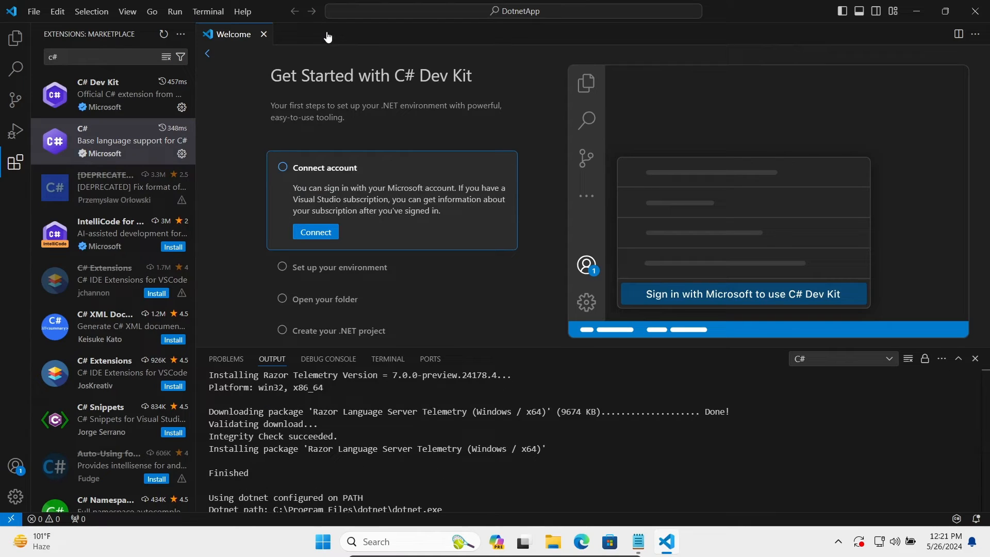
- Run the .NET Install Tool for SDK 8.0.300 and confirm it already exists in Output
click(15, 33)
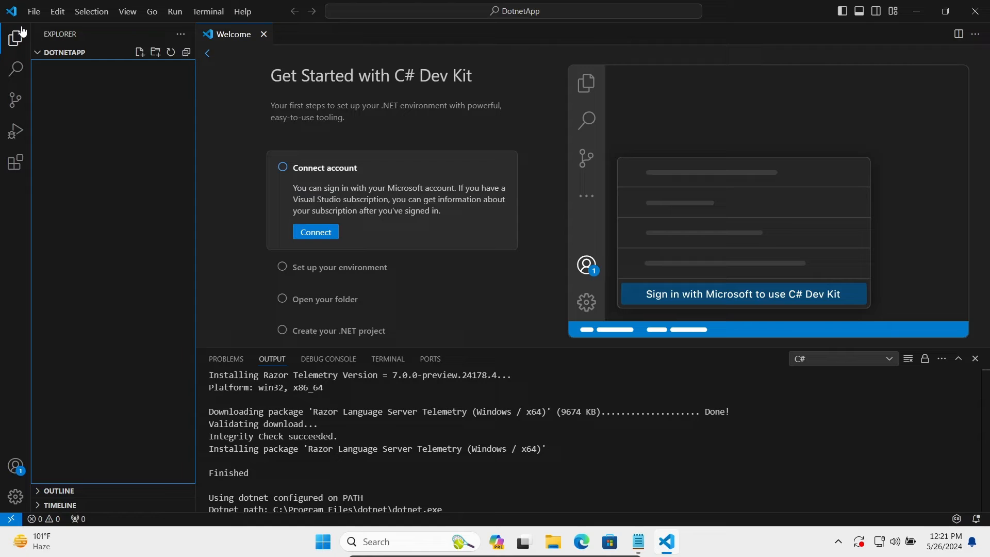
mouse_move(76, 62)
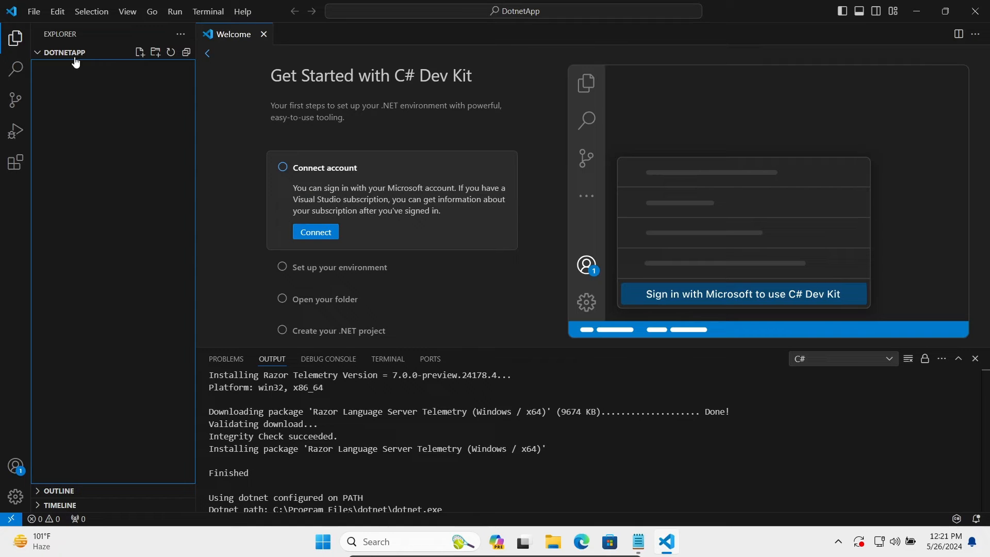
mouse_move(73, 58)
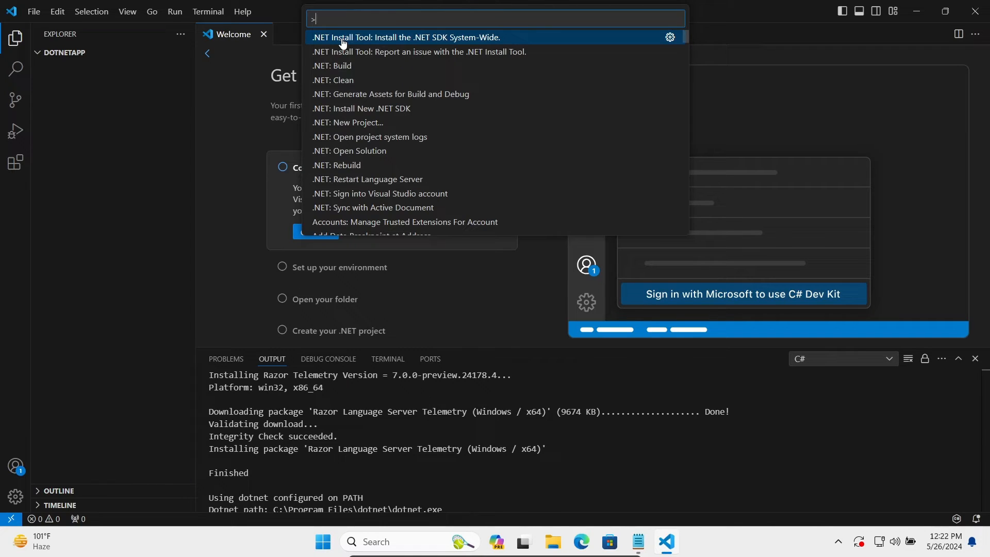
mouse_move(350, 43)
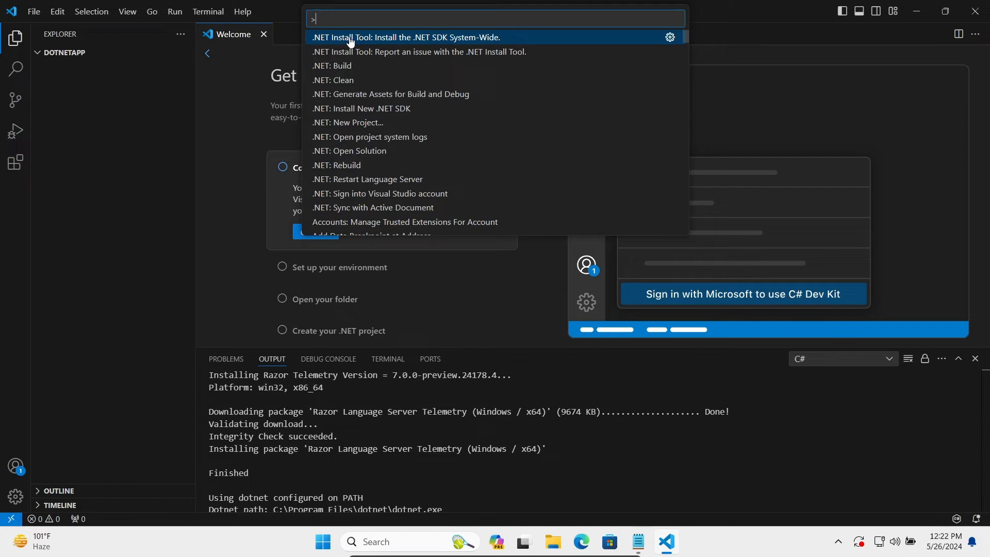
mouse_move(392, 40)
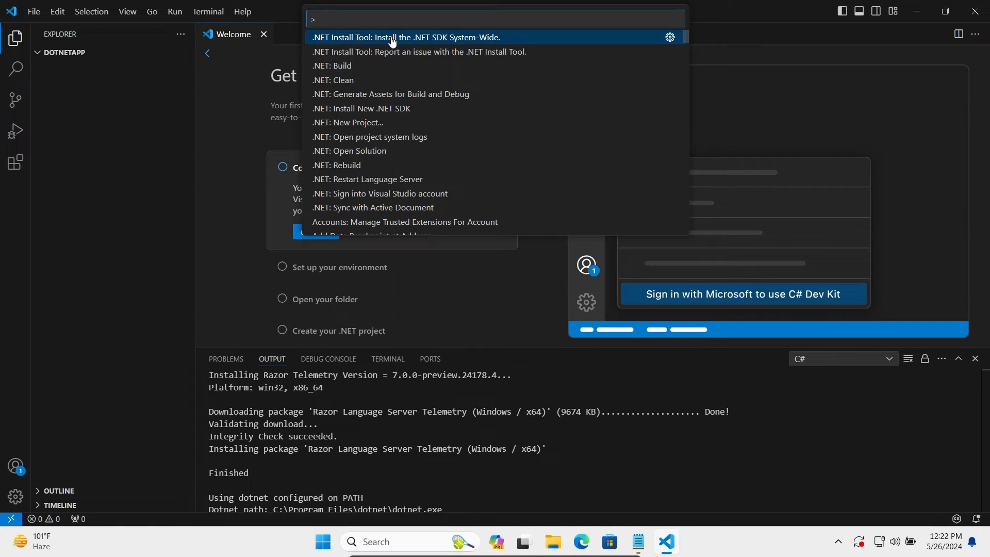
mouse_move(424, 40)
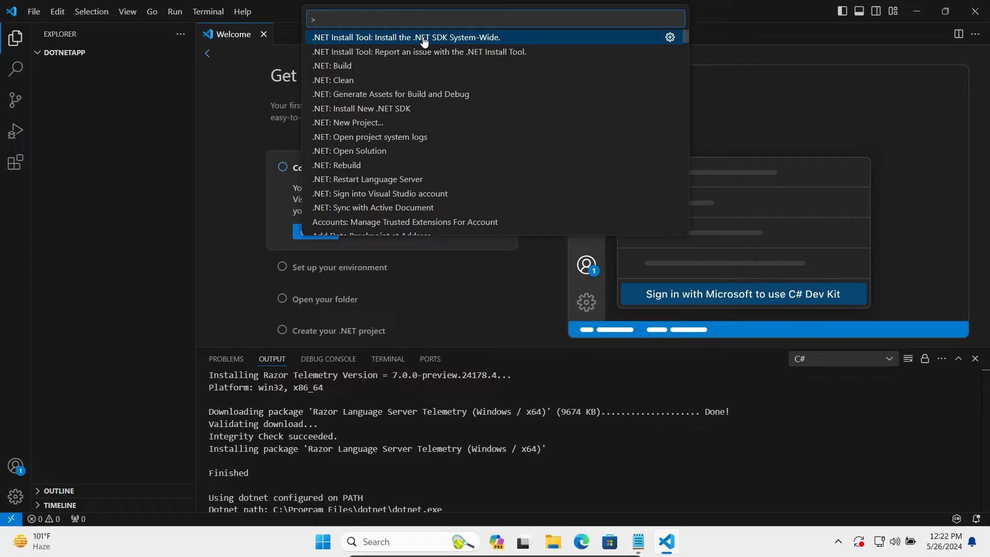
key(Escape)
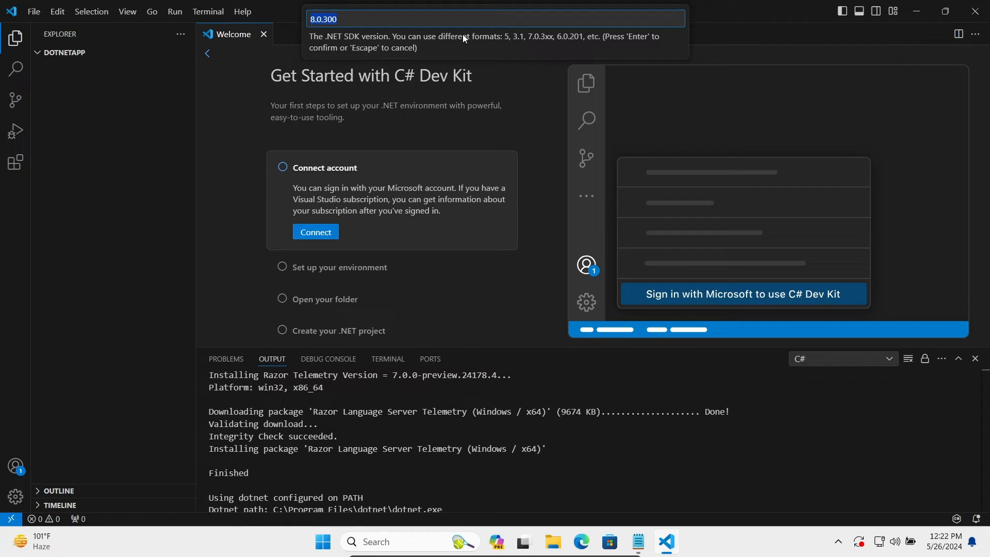
key(Enter)
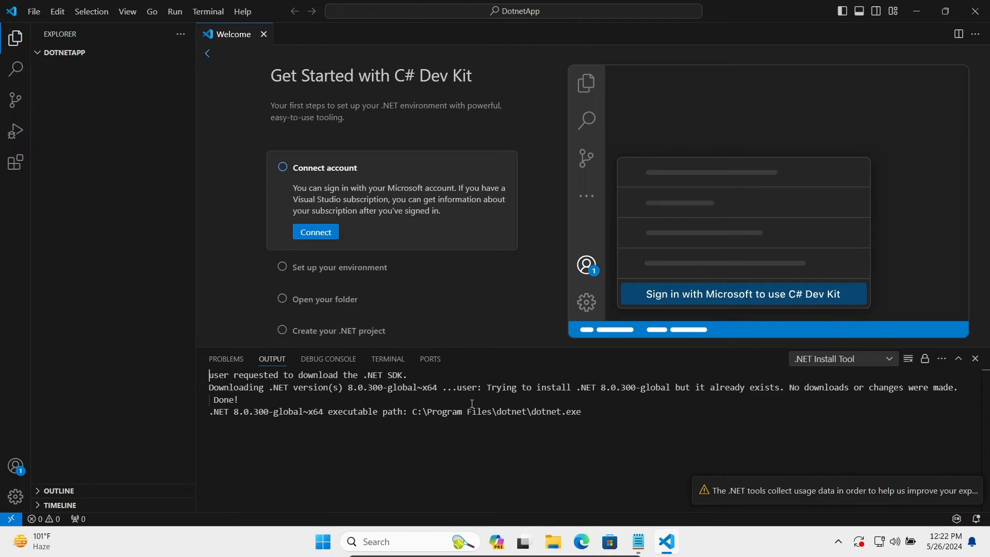
mouse_move(671, 402)
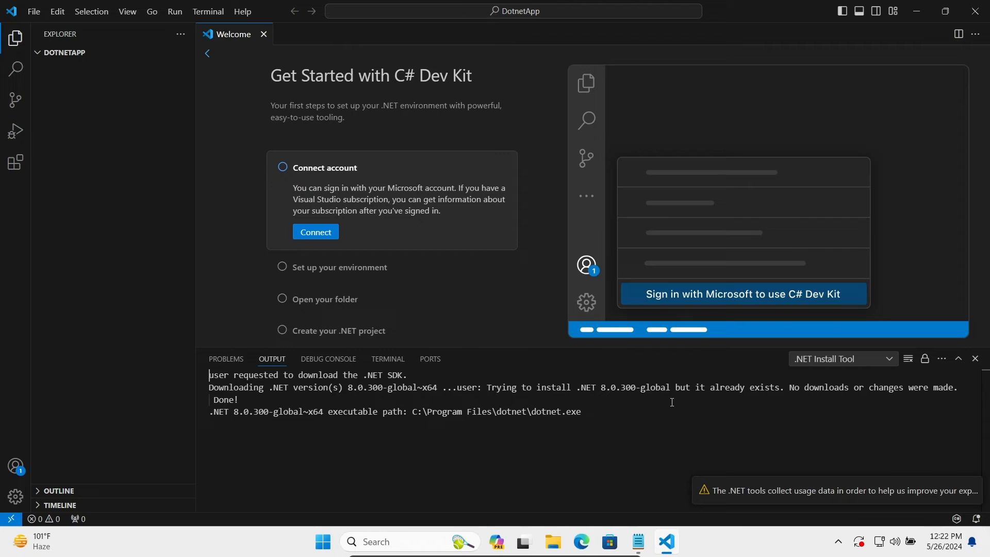
mouse_move(727, 401)
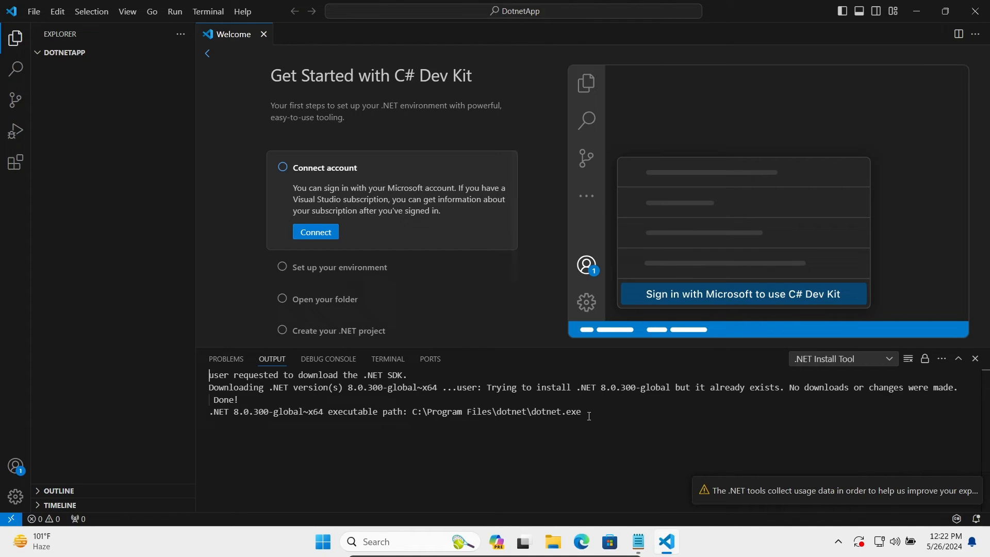
mouse_move(574, 413)
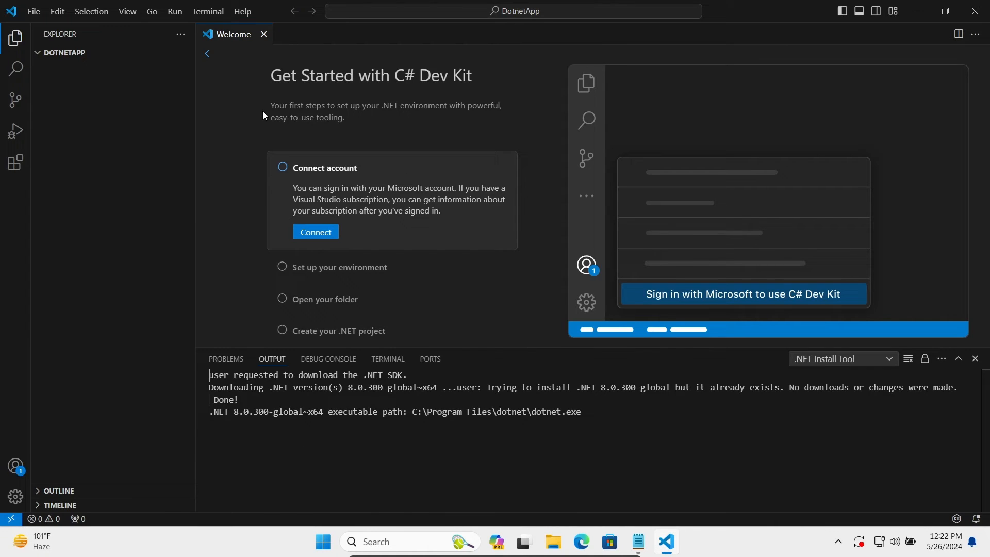
key(Ctrl+Shift+P)
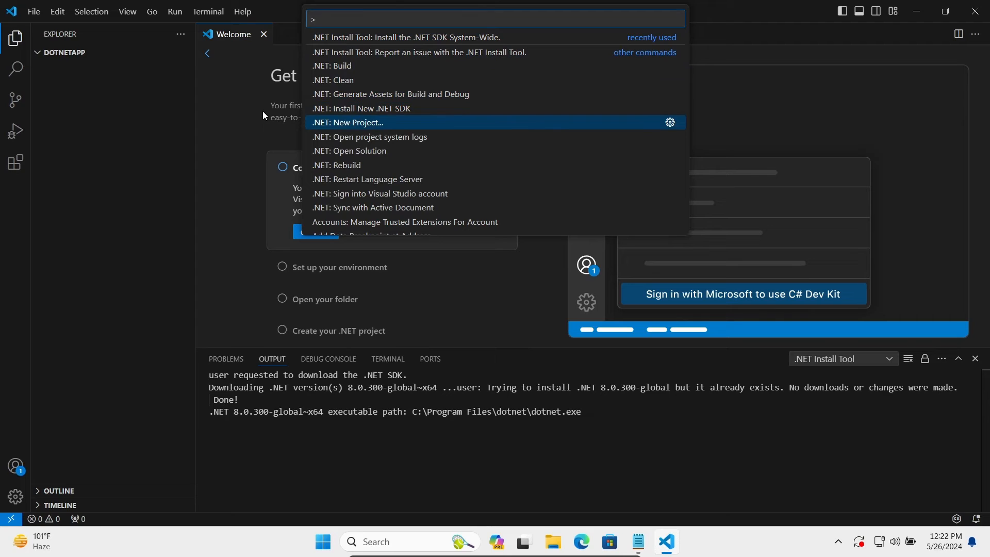
- Create an ASP.NET Core Empty project named WebApplication1 via .NET: New Project
key(Escape)
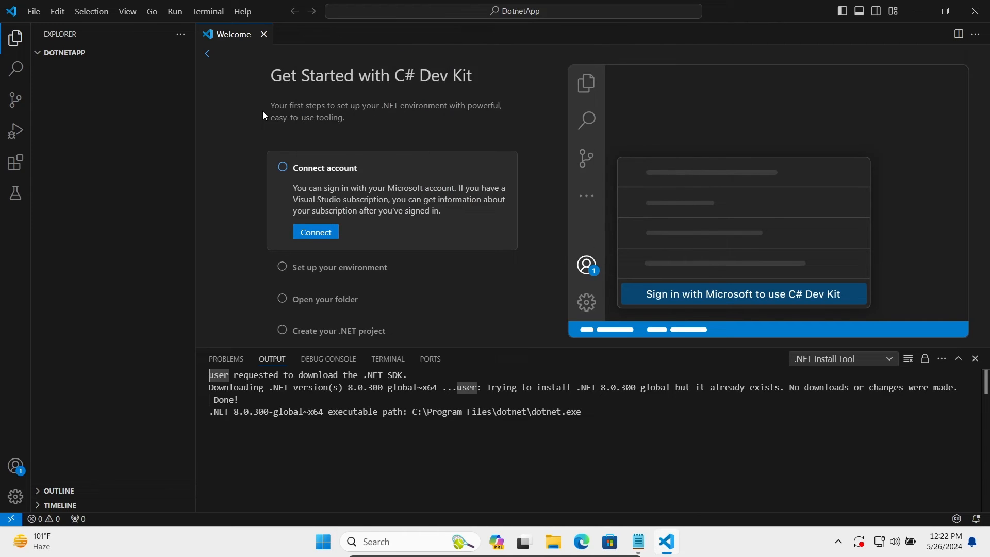
click(338, 331)
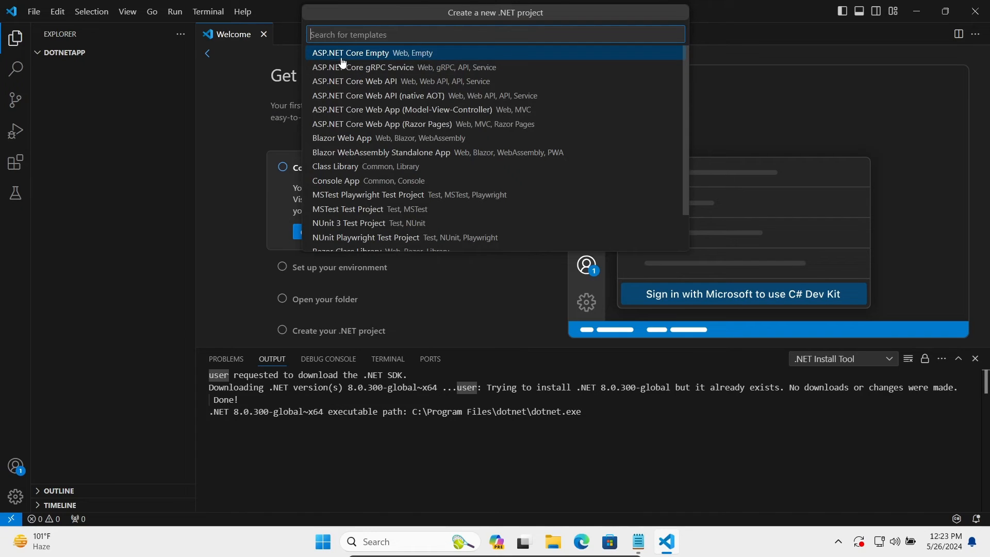
mouse_move(373, 62)
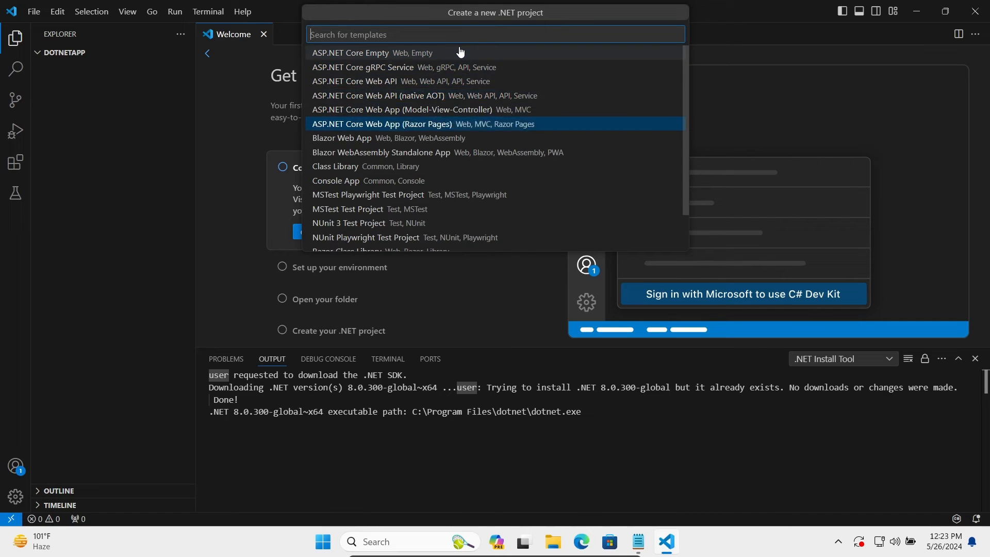
click(336, 180)
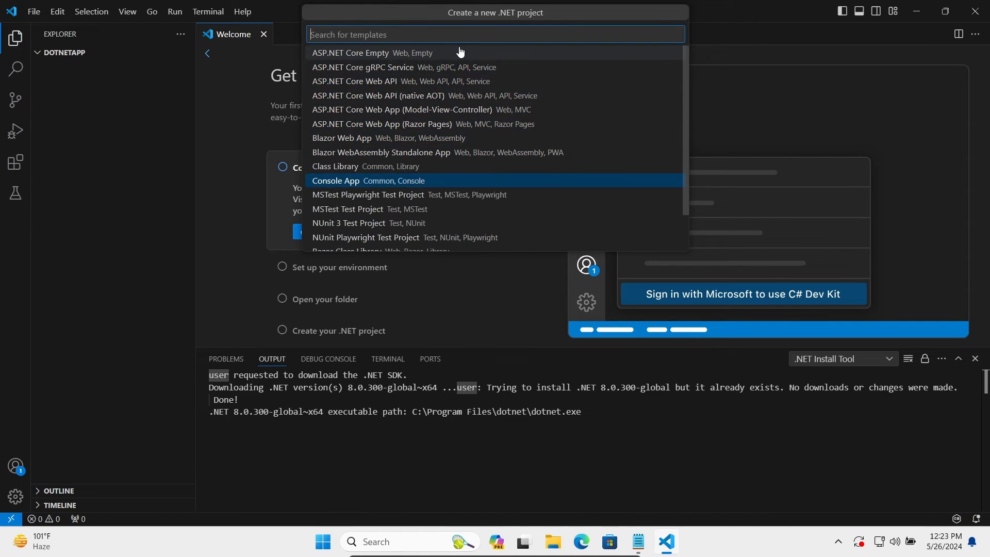
scroll(down, 3)
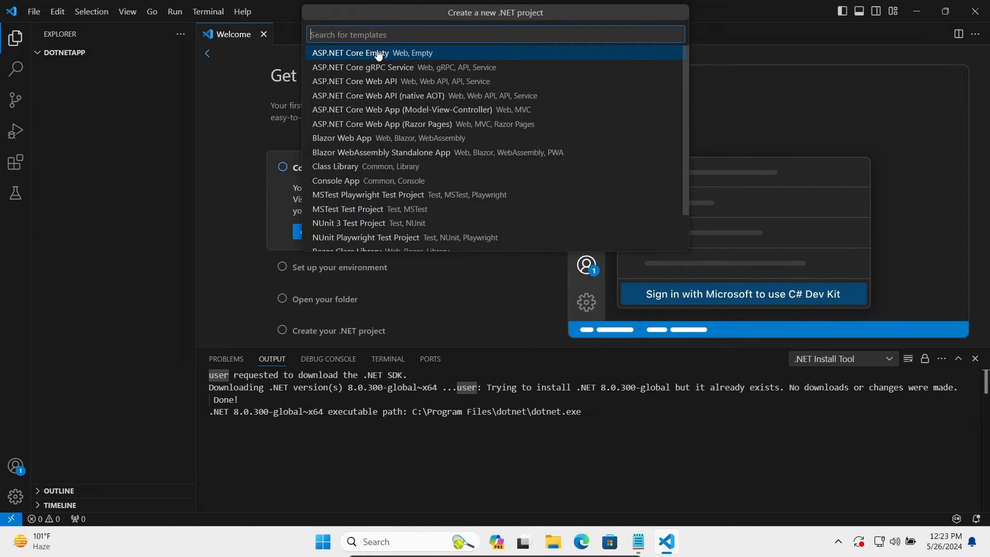
click(350, 52)
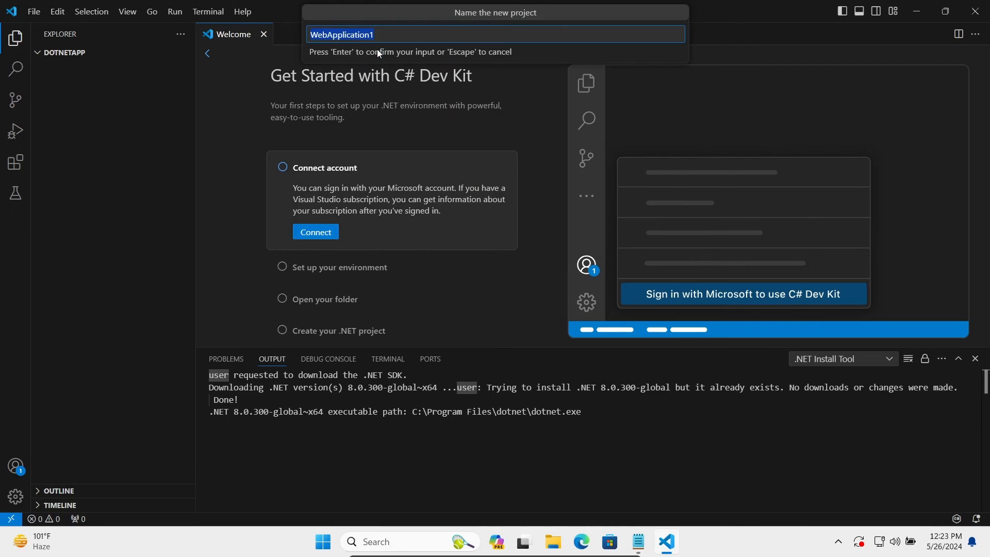
click(387, 34)
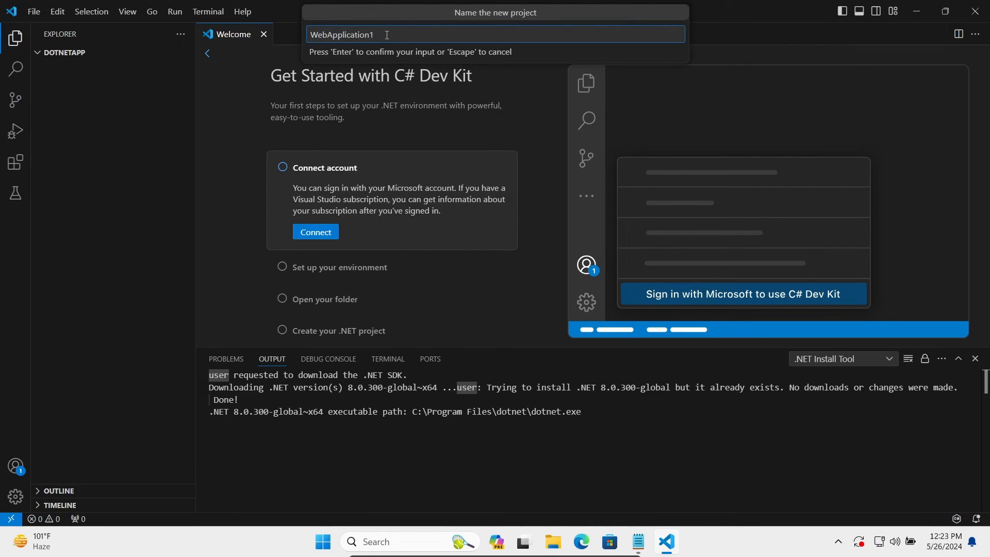
key(Enter)
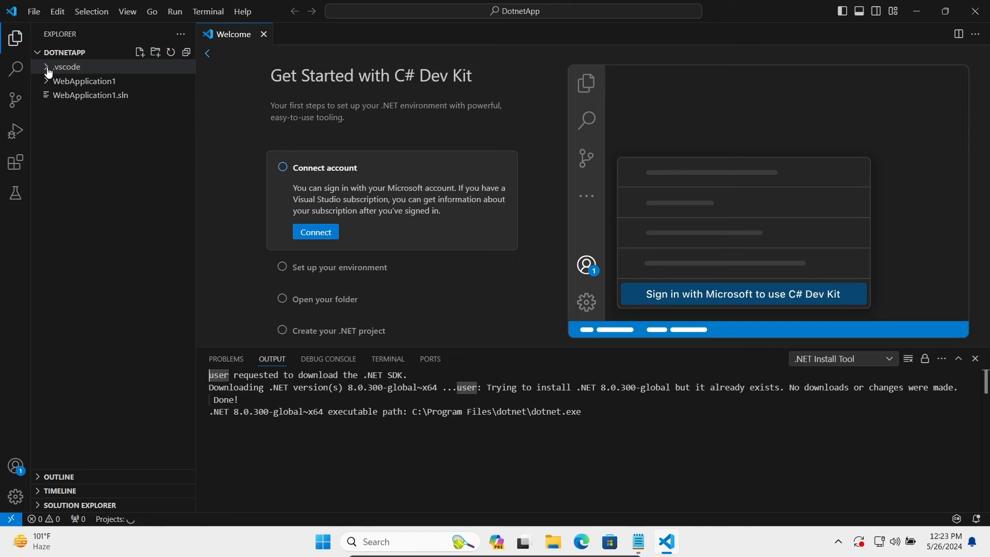
- Open WebApplication1's Program.cs and start debugging with the default launch configuration
click(65, 66)
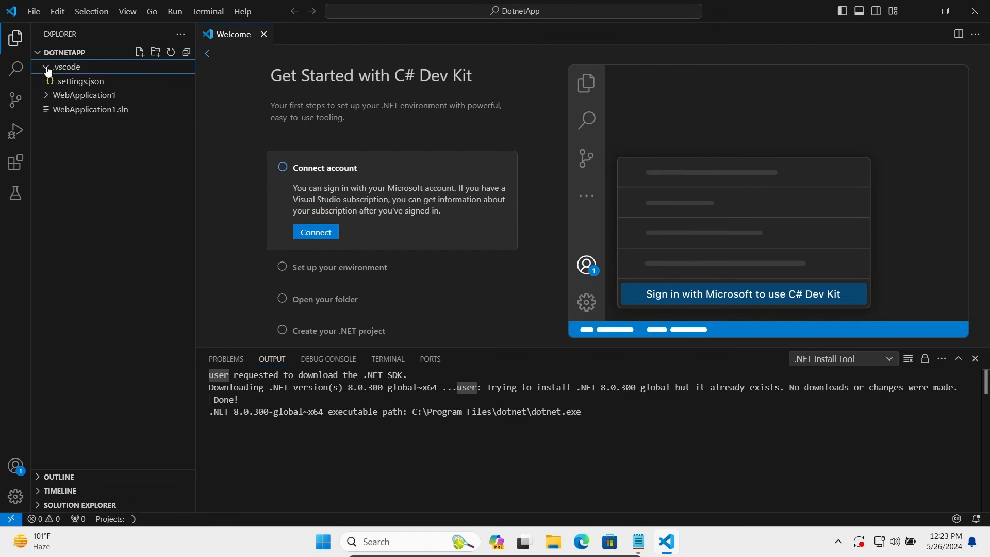
click(84, 95)
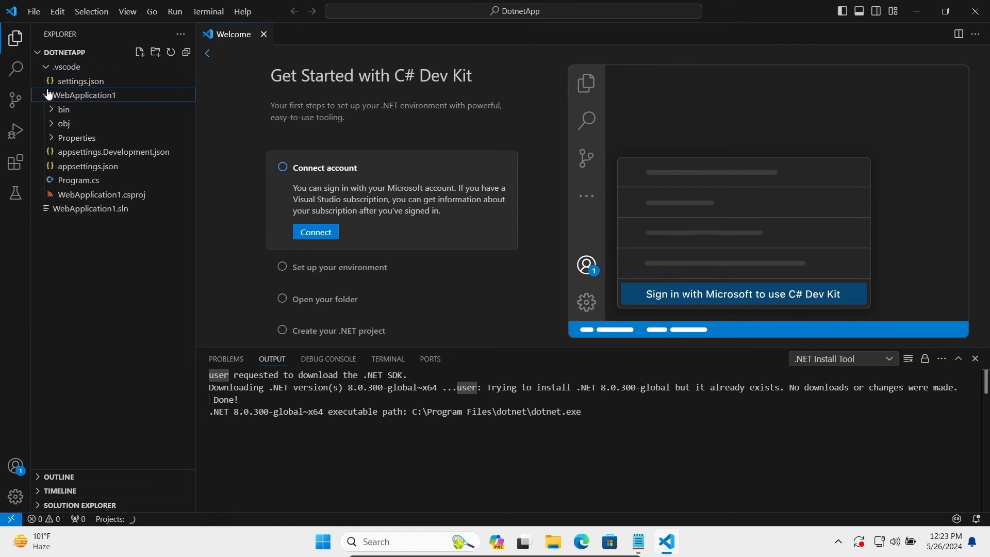
double_click(79, 179)
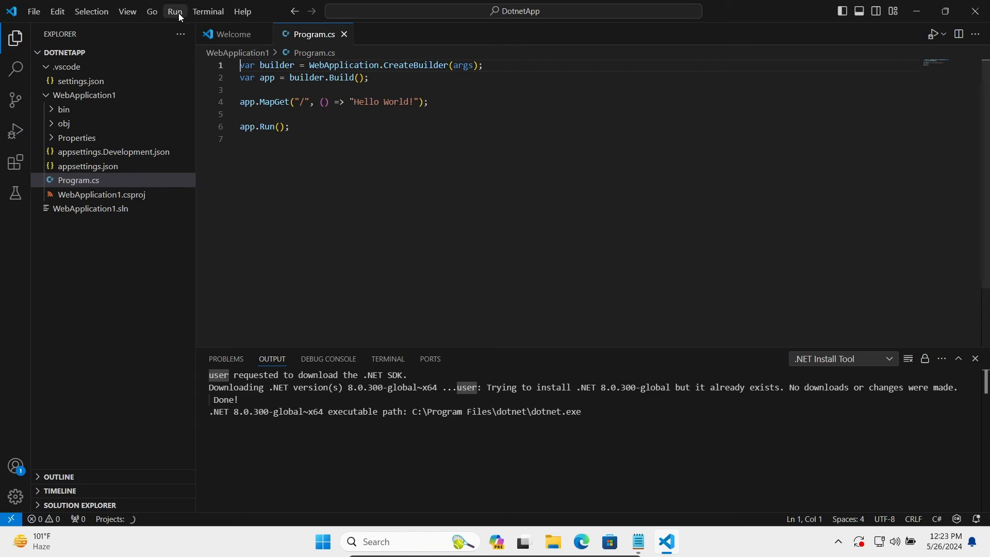
click(174, 12)
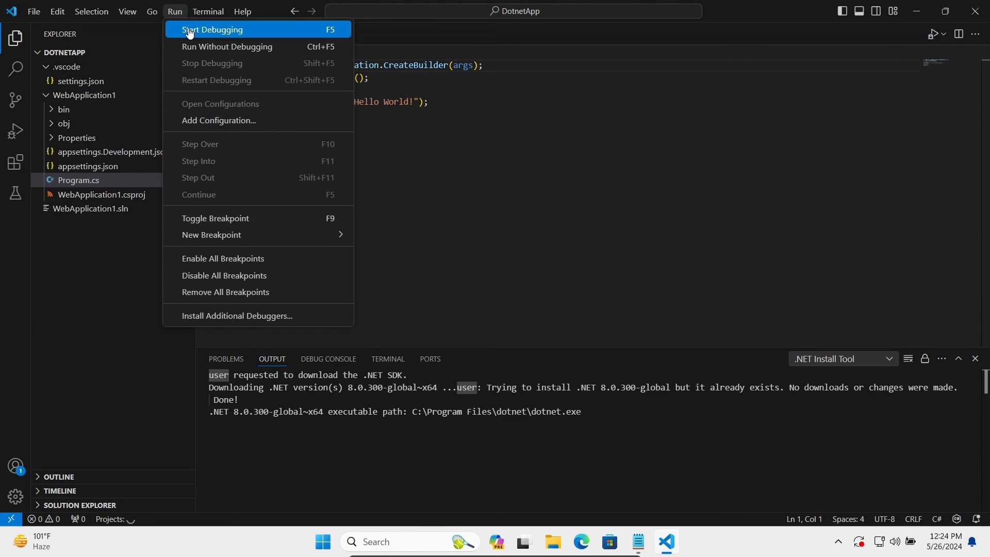
click(212, 29)
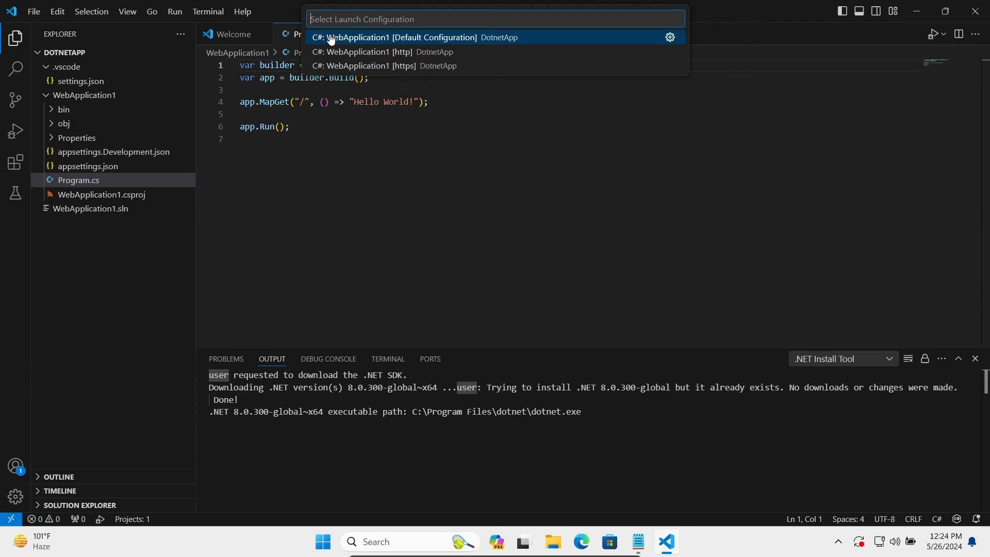
click(395, 38)
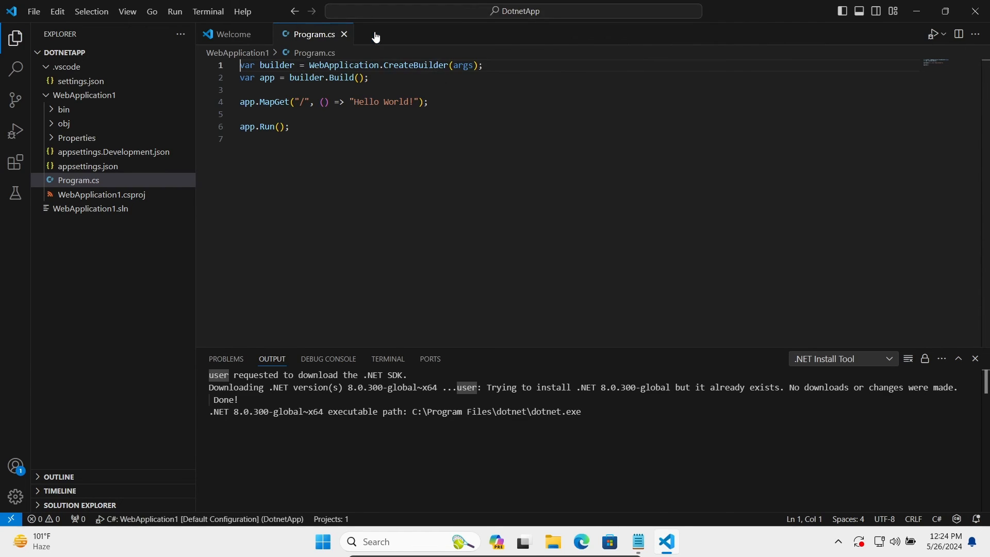
- Let WebApplication1 build and start under the debugger until Windows prompts for a browser
click(388, 359)
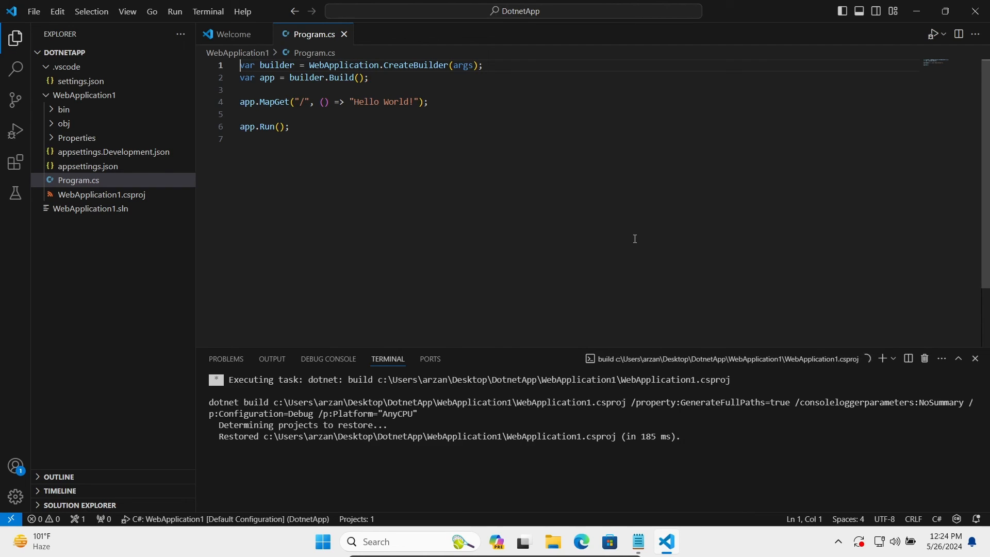
click(15, 132)
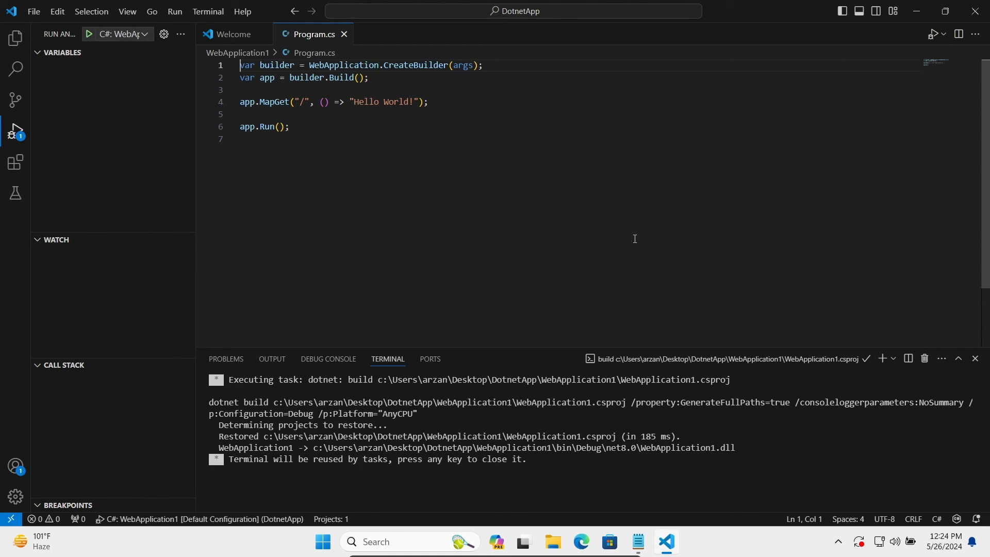
click(90, 34)
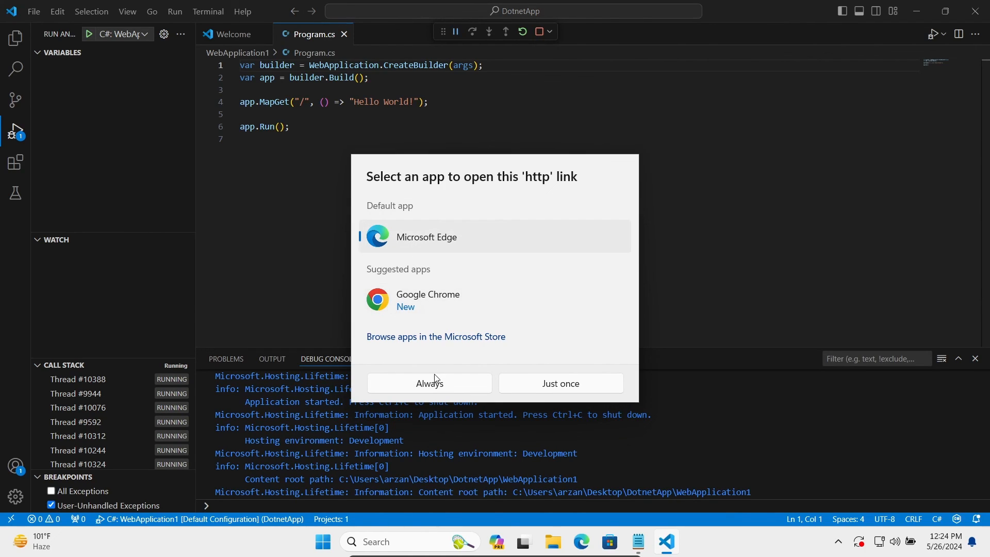
- Always open the app's http links in Edge, then return to the Notepad ASP.NET notes
click(560, 383)
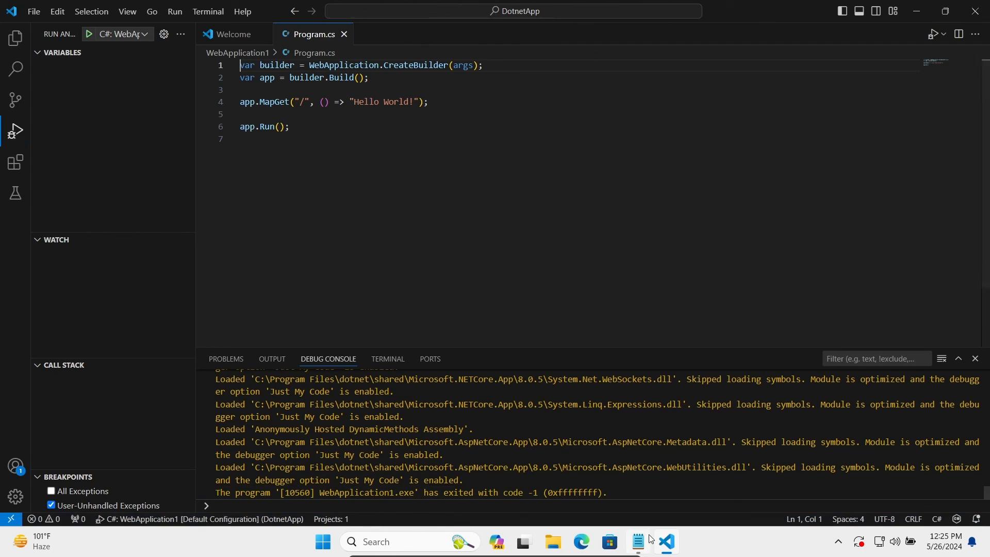
click(638, 542)
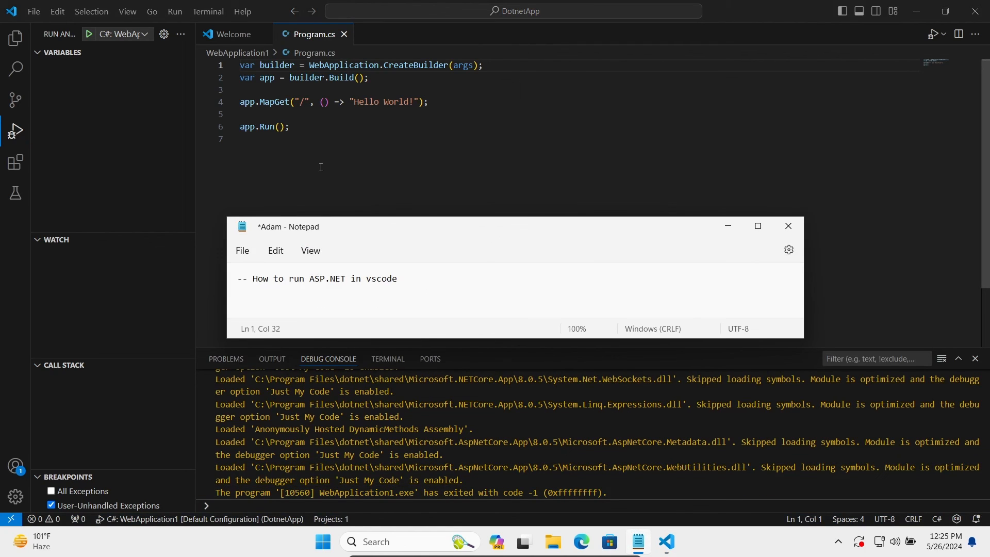
mouse_move(431, 185)
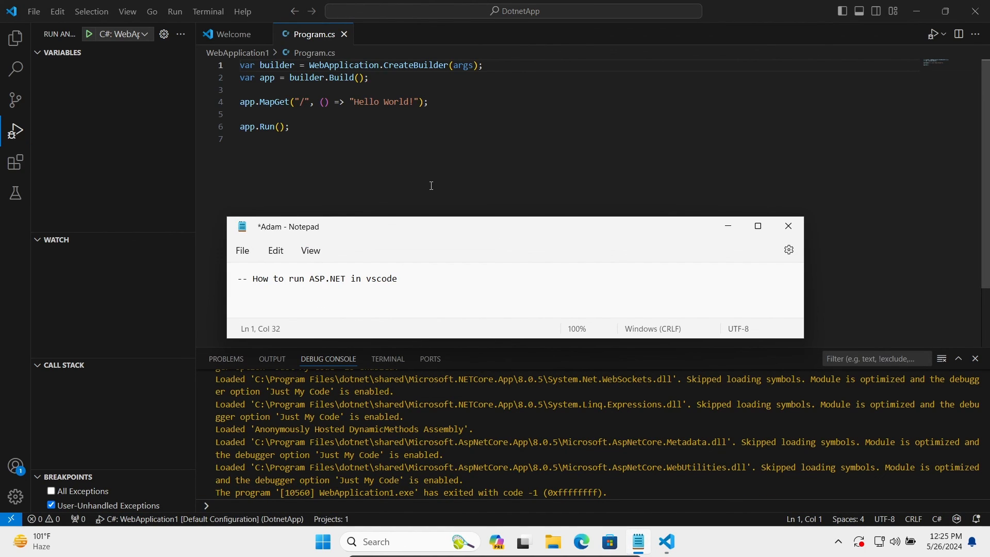